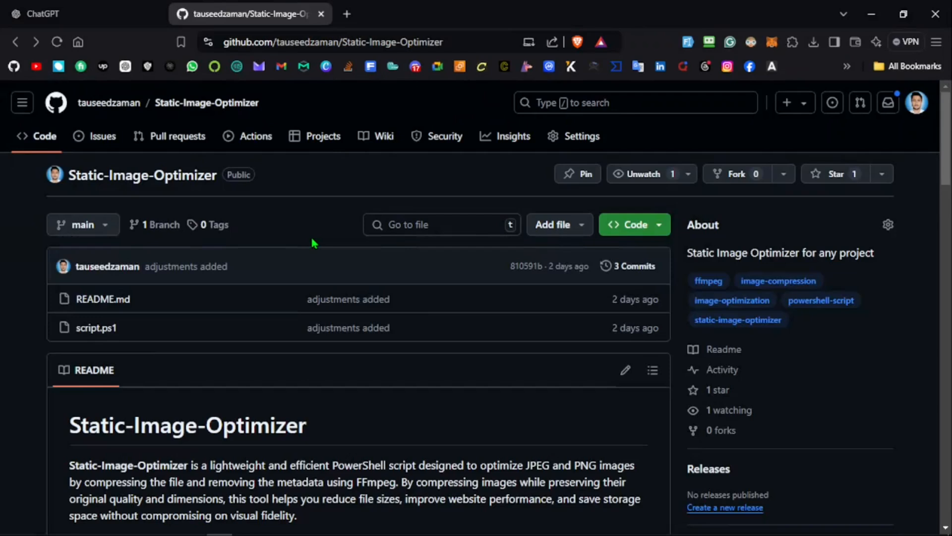
mouse_move(144, 200)
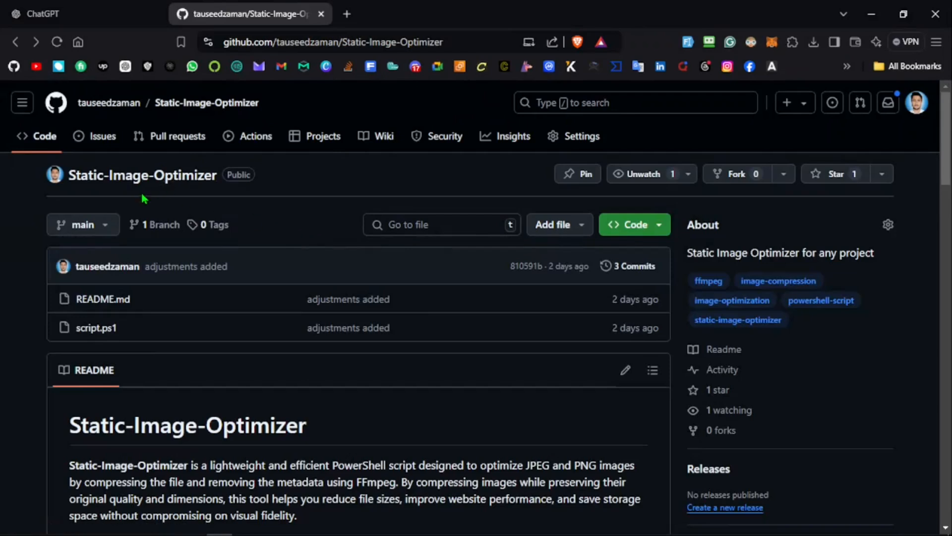
mouse_move(157, 220)
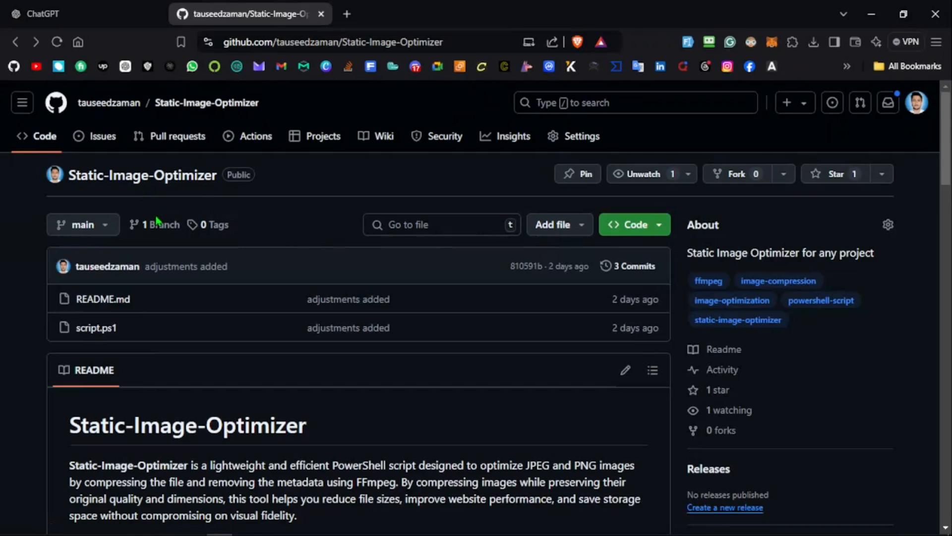
Skim the Static-Image-Optimizer README, then view script.ps1's source from the repository file list.
scroll(down, 3)
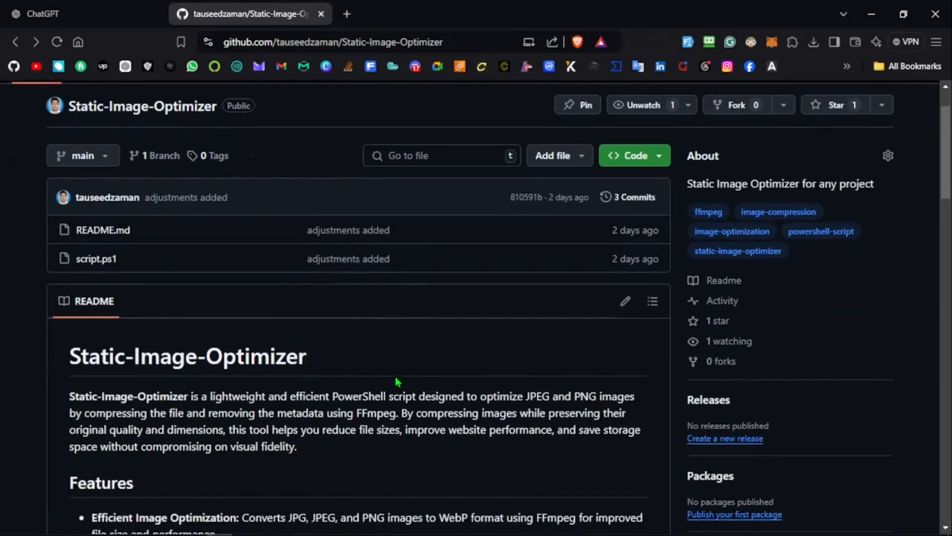
scroll(up, 3)
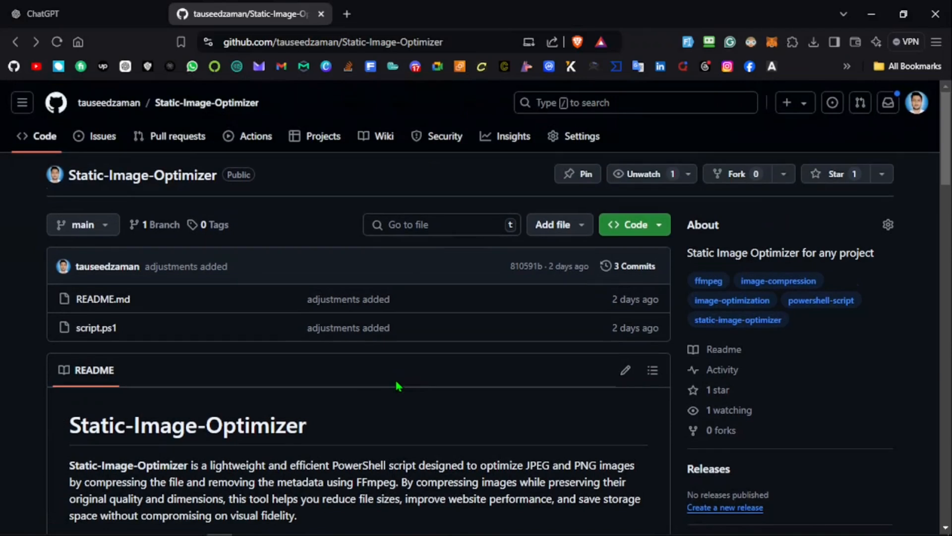
scroll(down, 3)
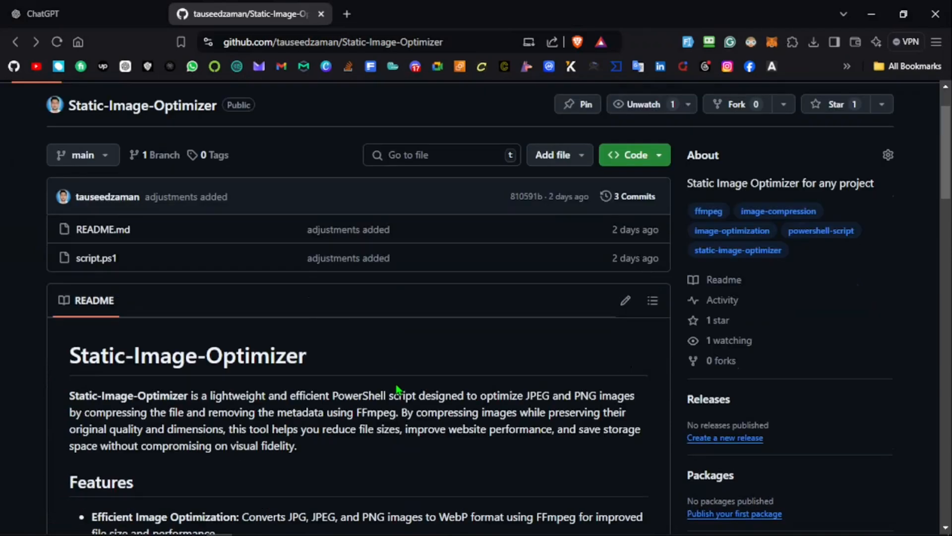
scroll(up, 3)
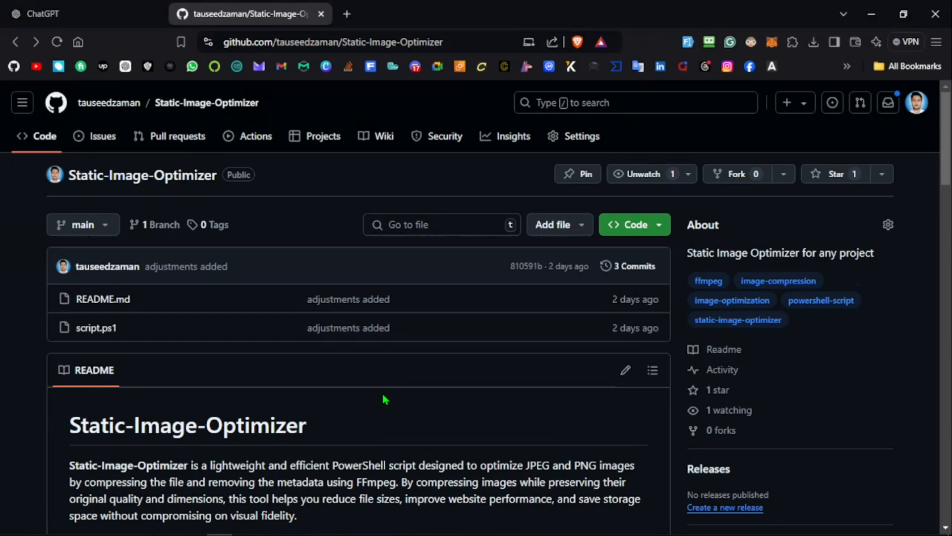
scroll(down, 3)
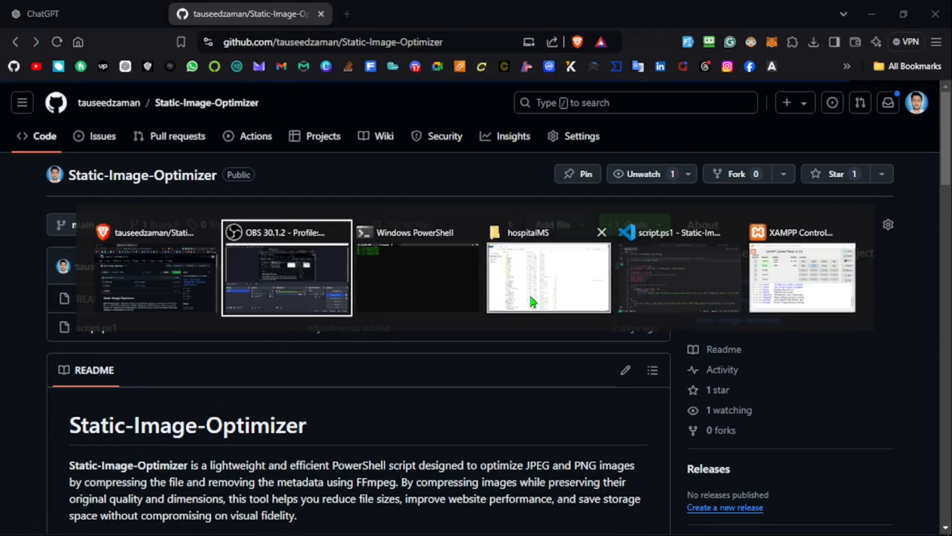
click(418, 267)
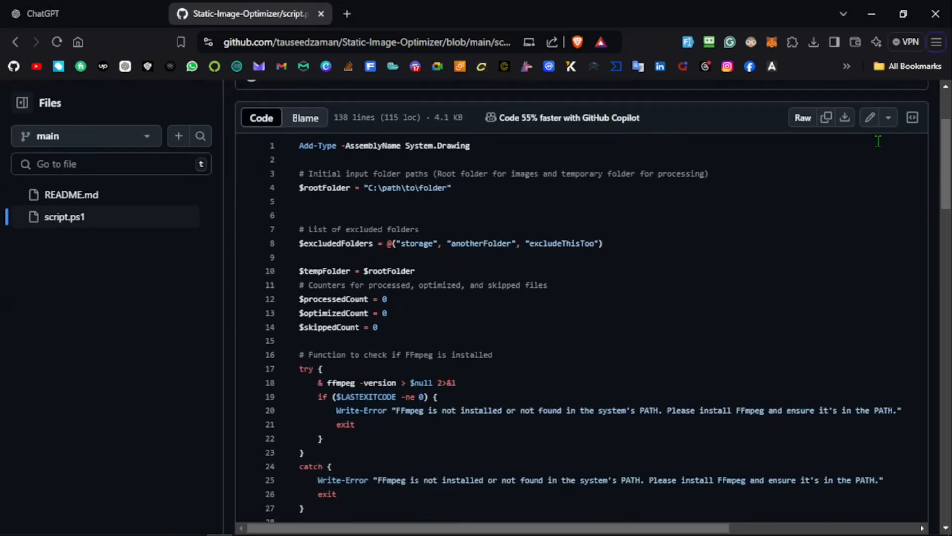
scroll(up, 3)
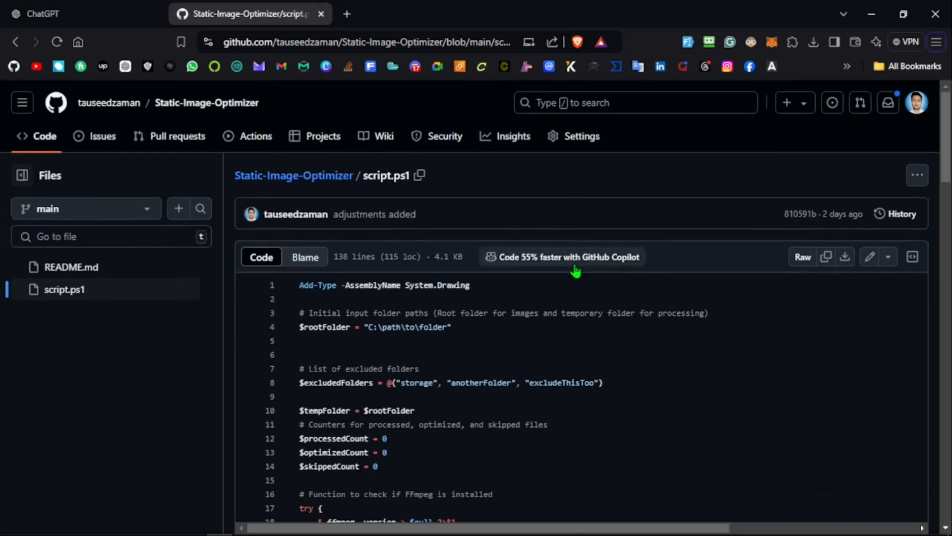
mouse_move(399, 256)
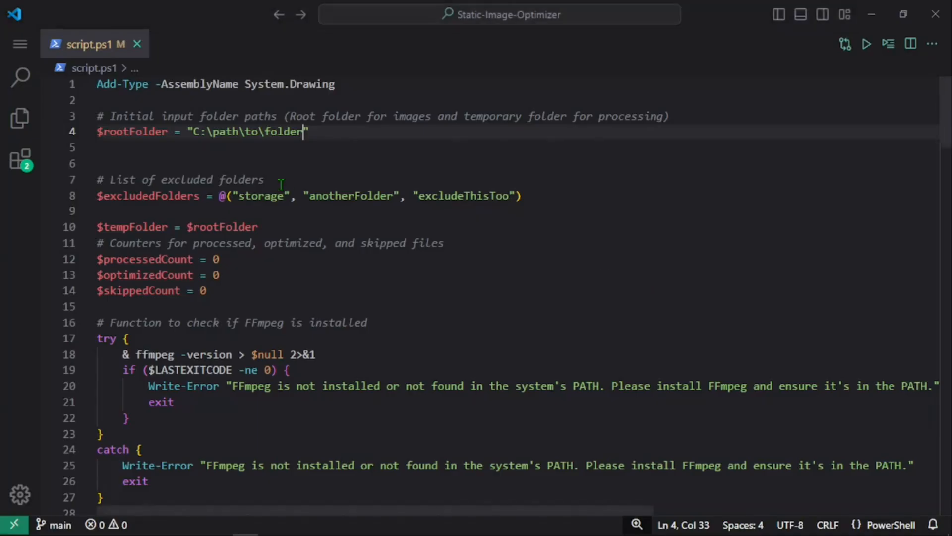
Save script.ps1 with Ctrl+S and highlight the ffmpeg word in the FFmpeg installation check on line 18.
key(ctrl+s)
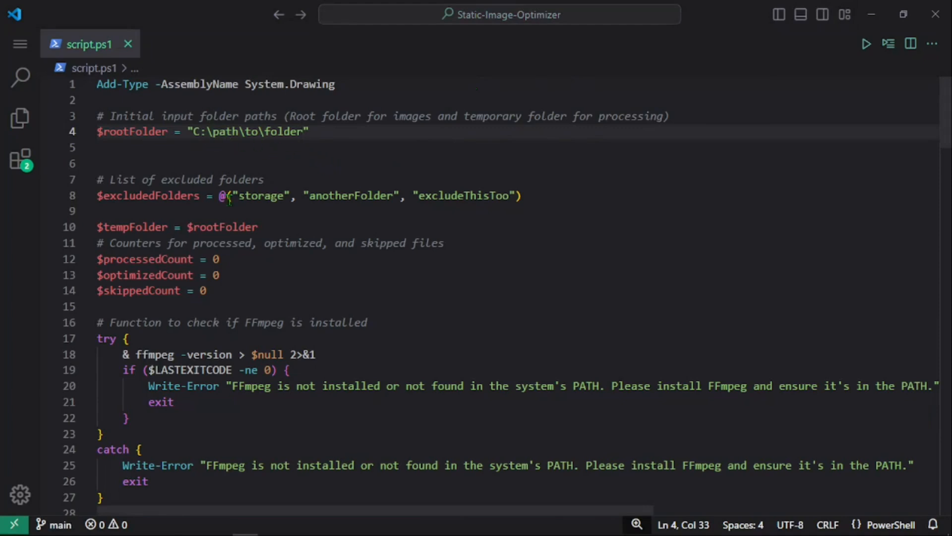
mouse_move(240, 195)
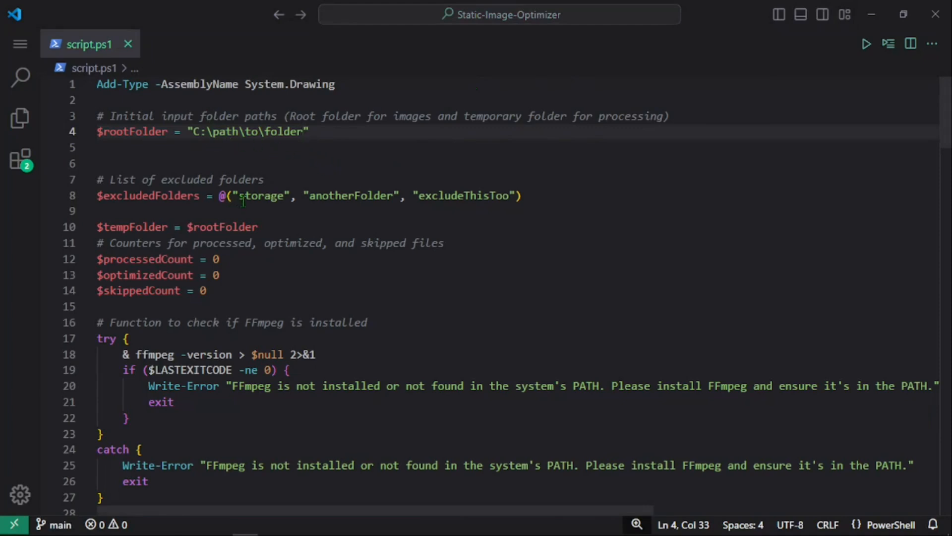
click(173, 354)
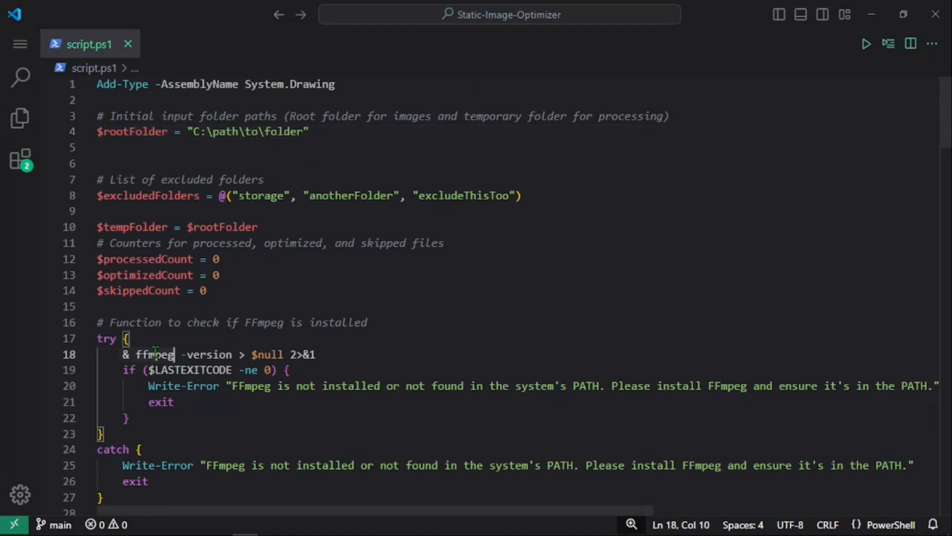
double_click(266, 354)
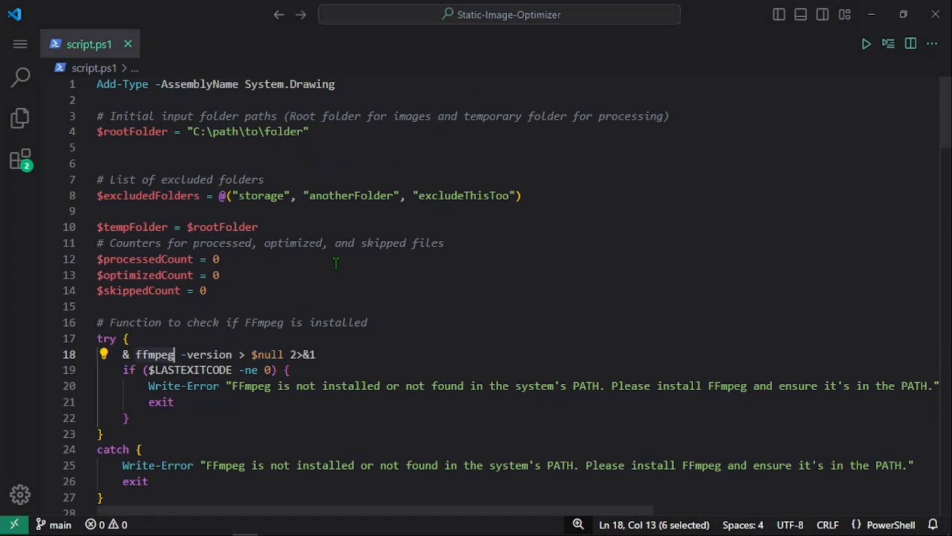
mouse_move(314, 243)
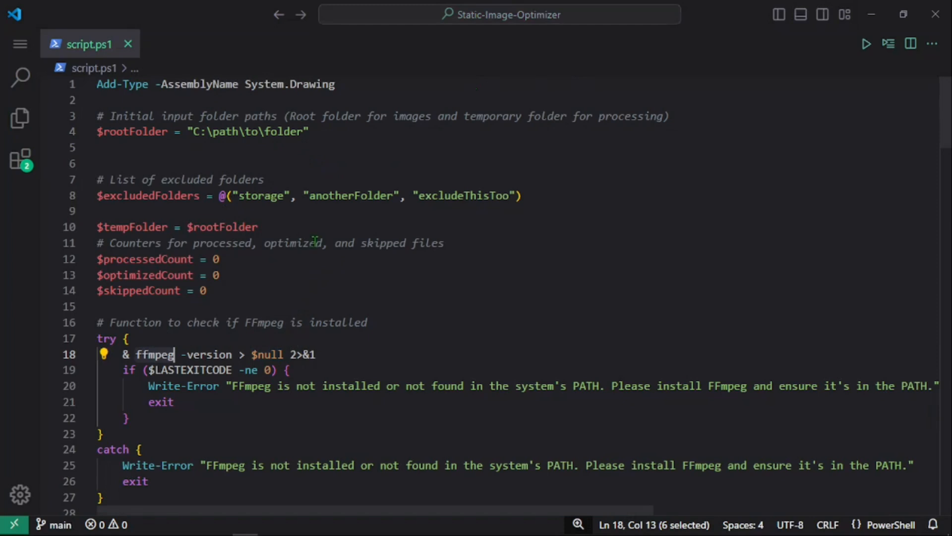
Read script.ps1 down to its processing summary, then select the $rootFolder variable on line 4.
click(257, 227)
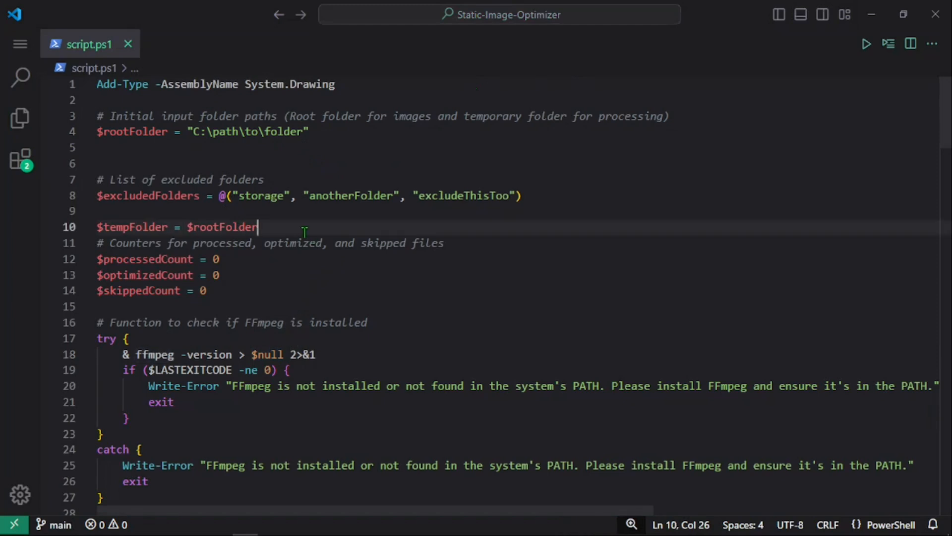
scroll(down, 3)
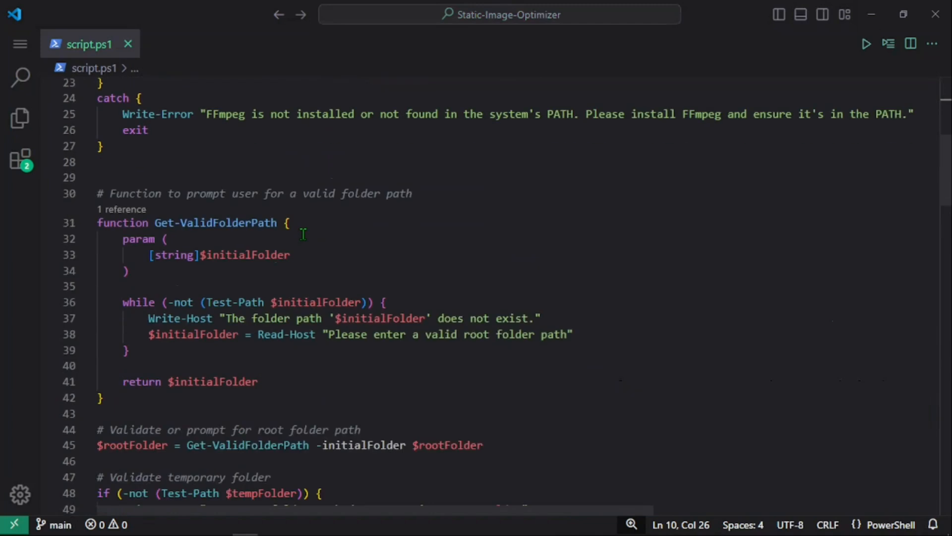
scroll(down, 3)
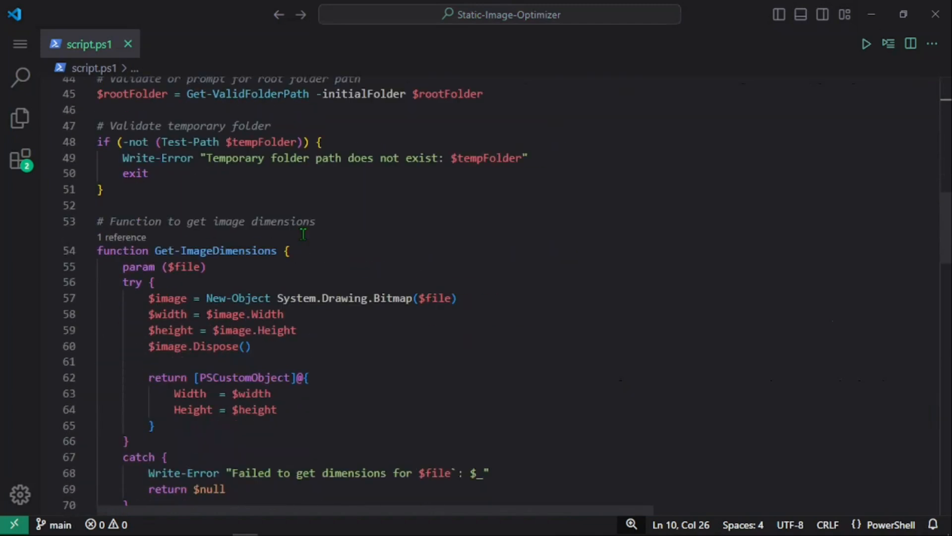
scroll(down, 3)
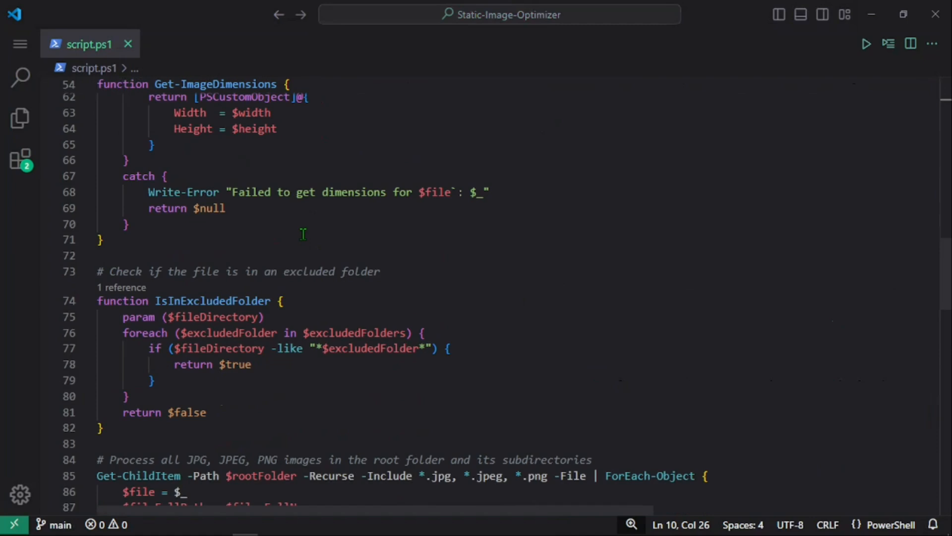
scroll(down, 3)
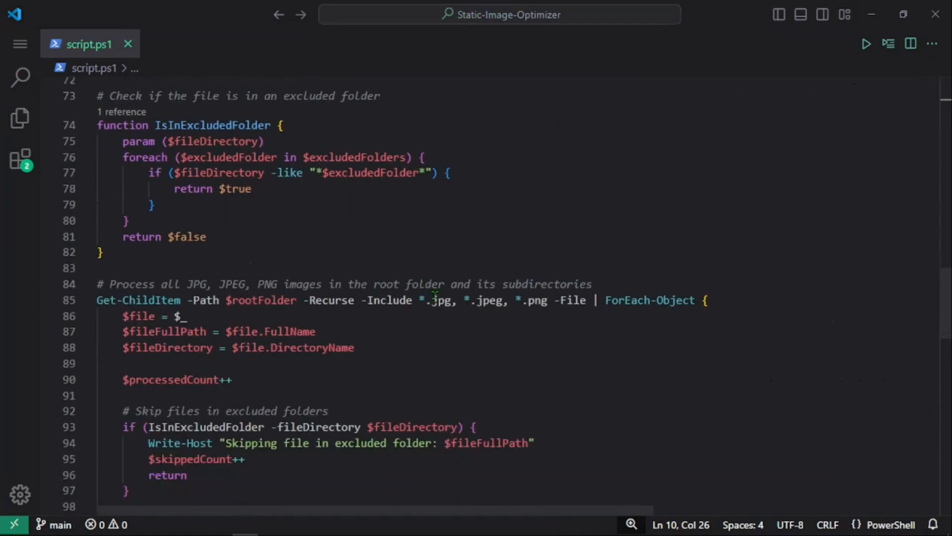
mouse_move(459, 305)
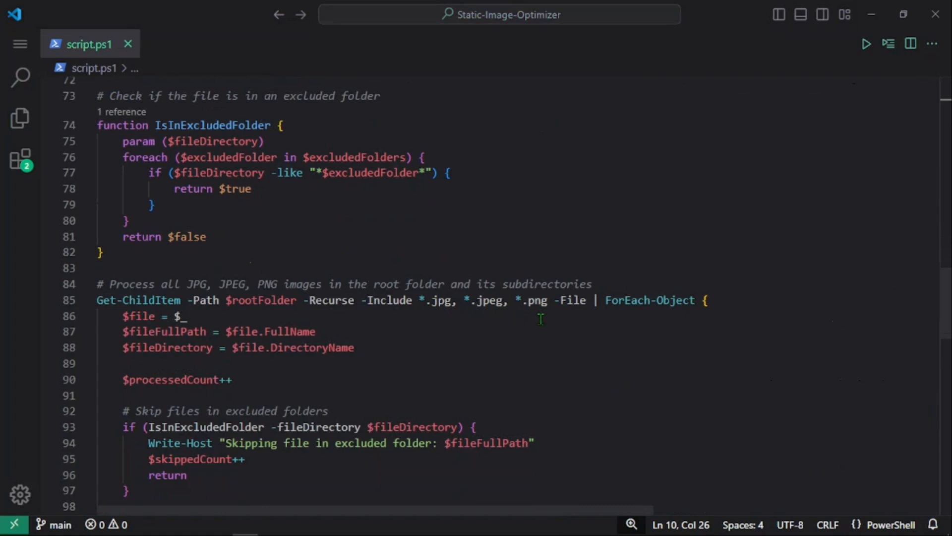
scroll(down, 3)
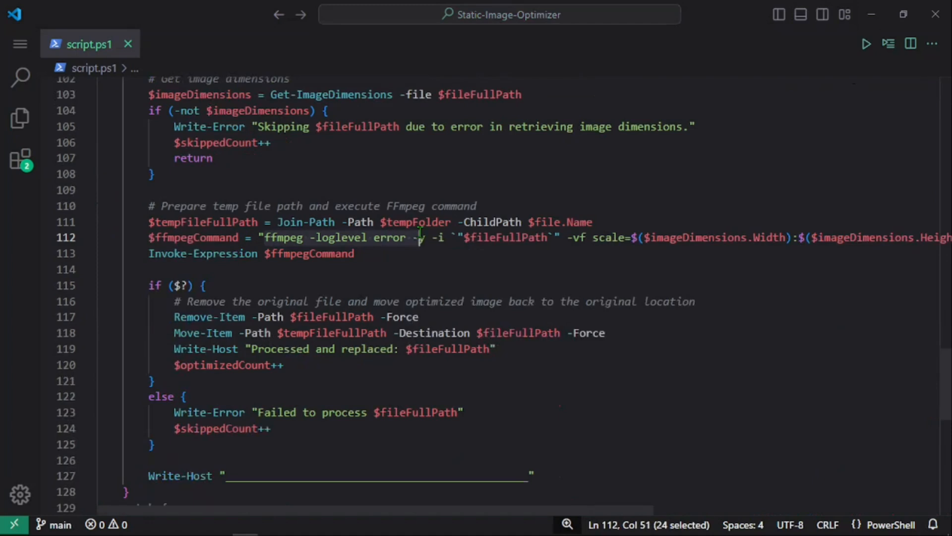
mouse_move(351, 270)
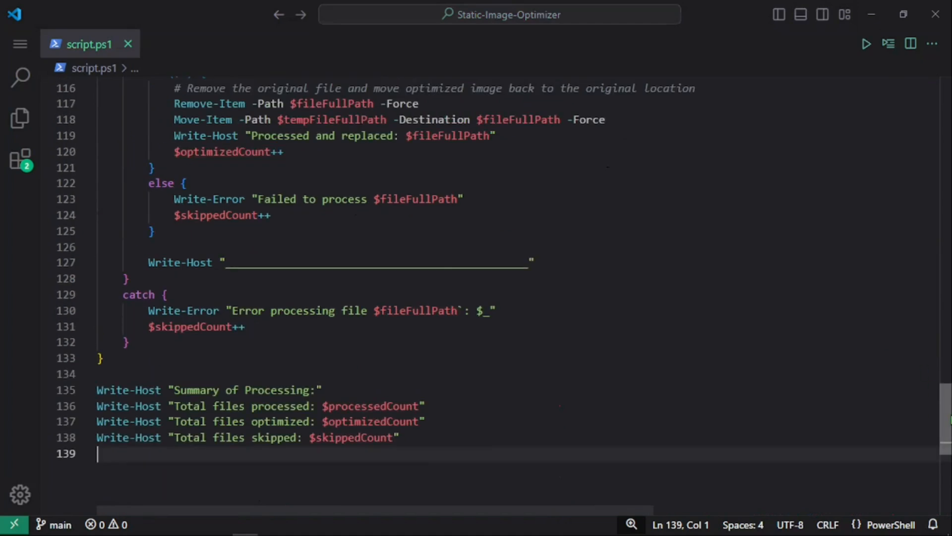
scroll(up, 3)
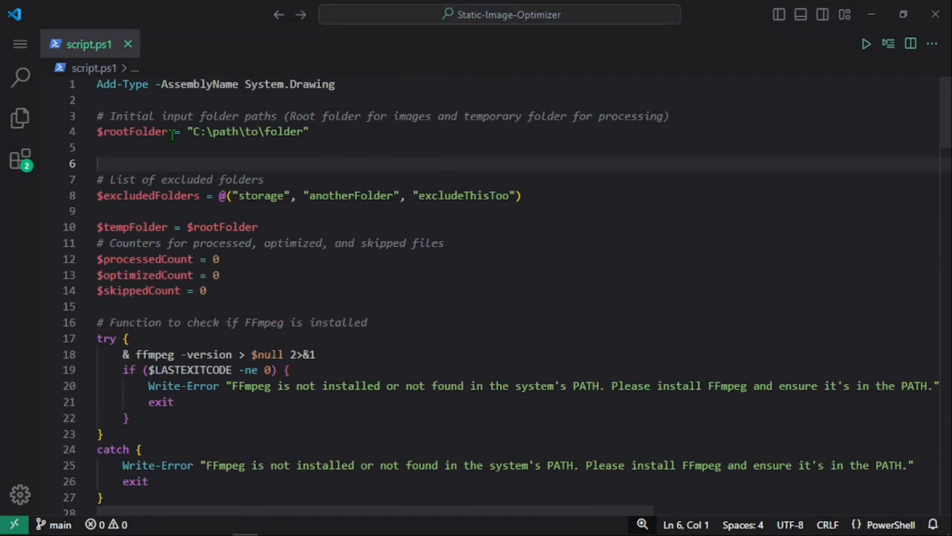
double_click(132, 131)
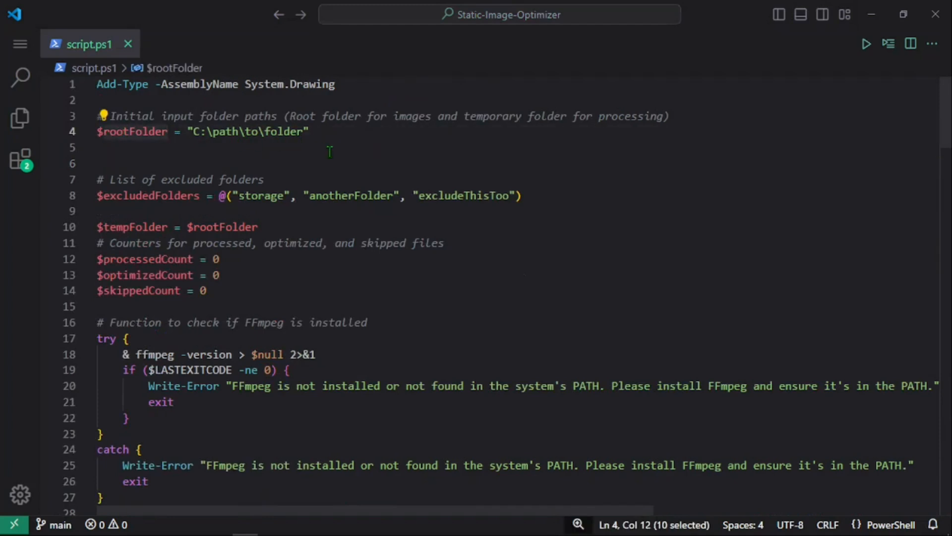
mouse_move(332, 131)
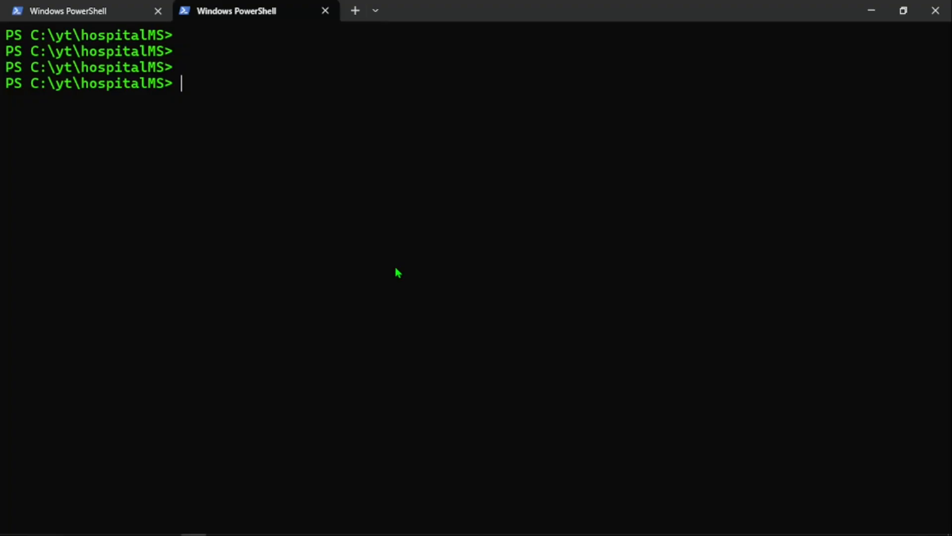
Run pwd to show C:\yt\hospitalMS, select the path, and switch to the hospitalMS Explorer window.
key(Return)
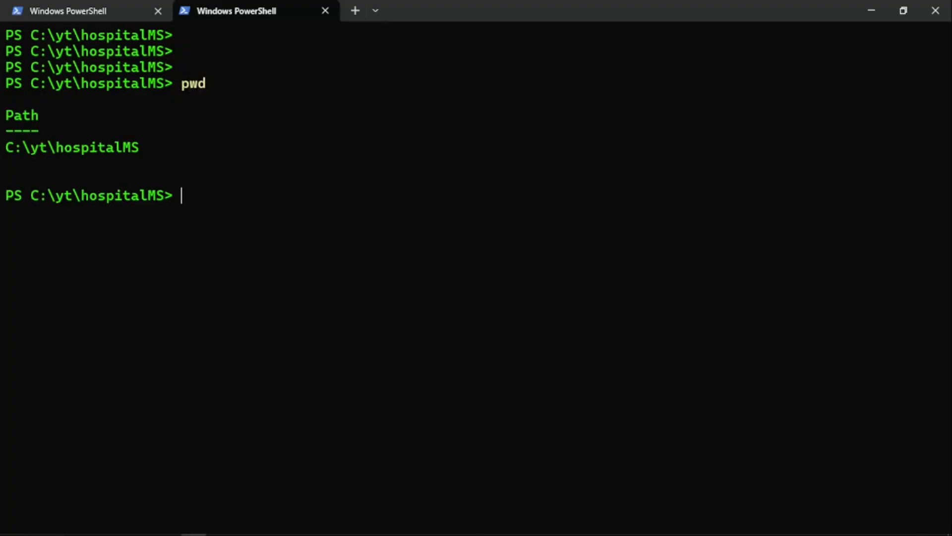
double_click(71, 147)
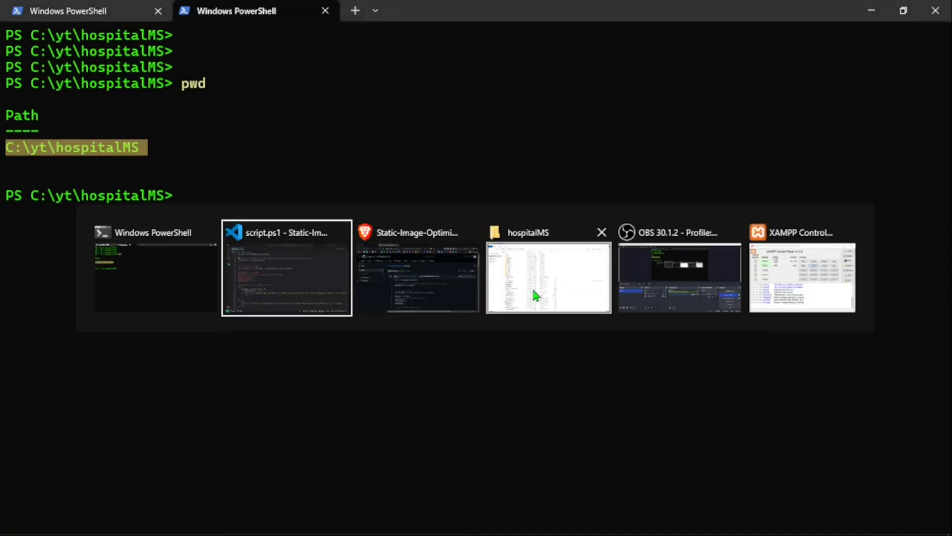
click(547, 277)
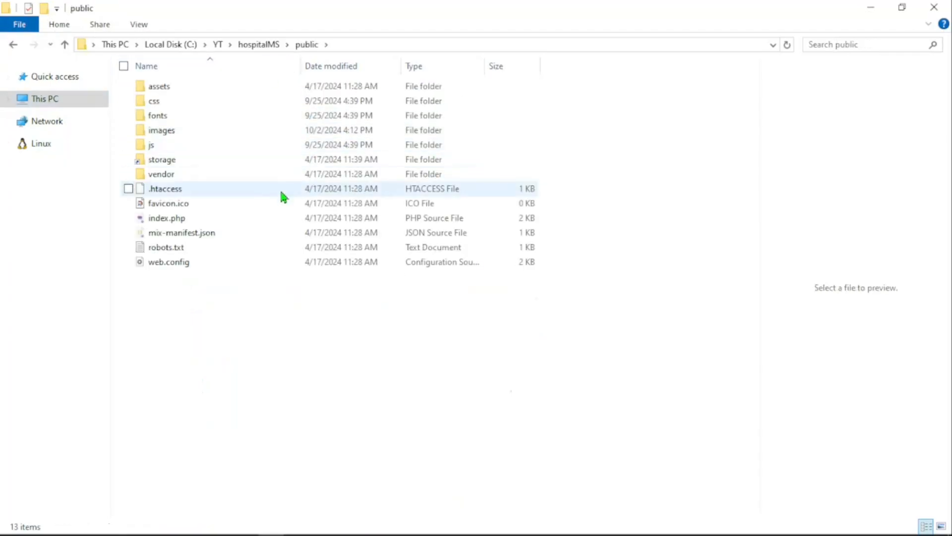
mouse_move(185, 127)
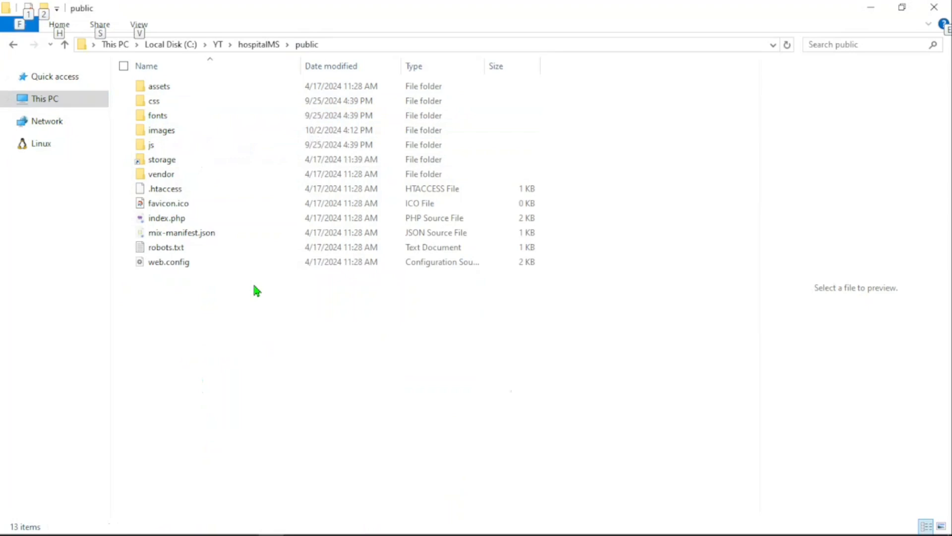
mouse_move(255, 311)
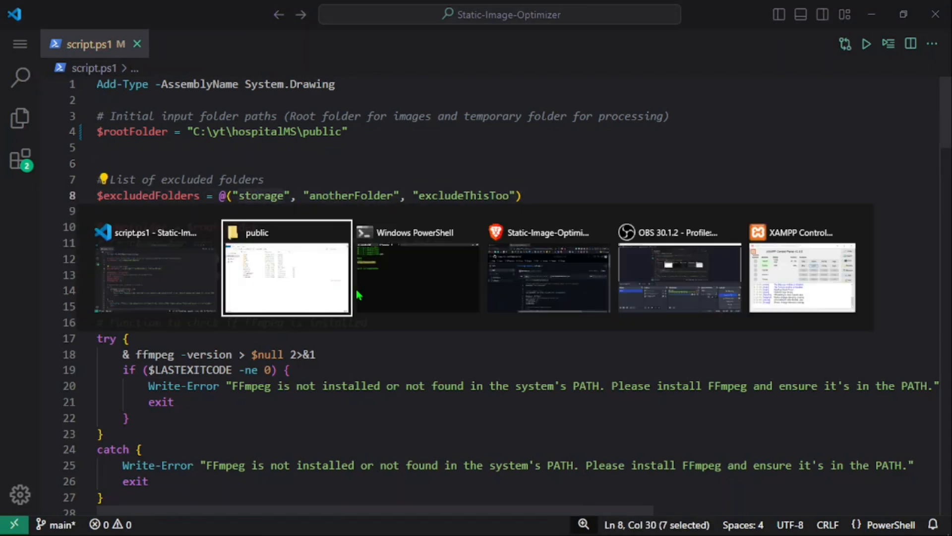
Focus the $excludedFolders line 8 in script.ps1 to check the excluded folder names.
click(286, 268)
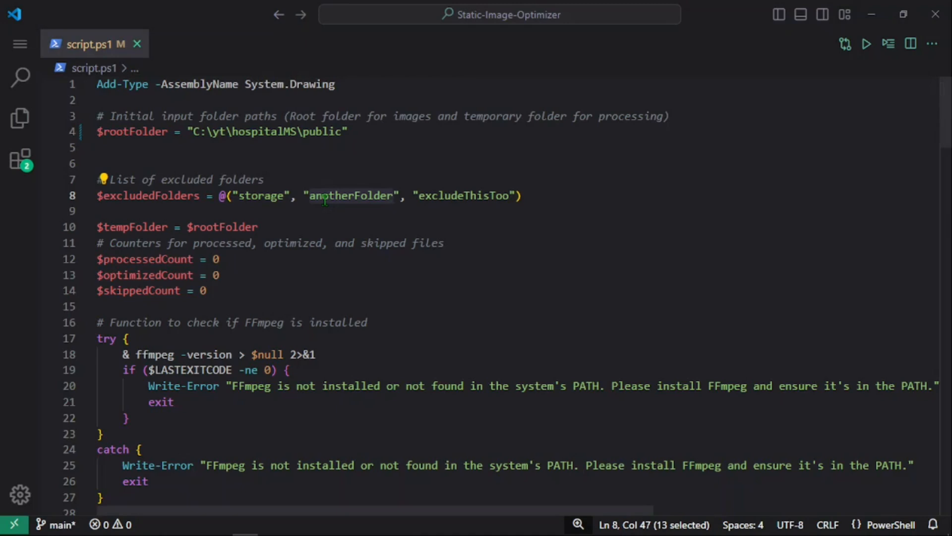
click(252, 195)
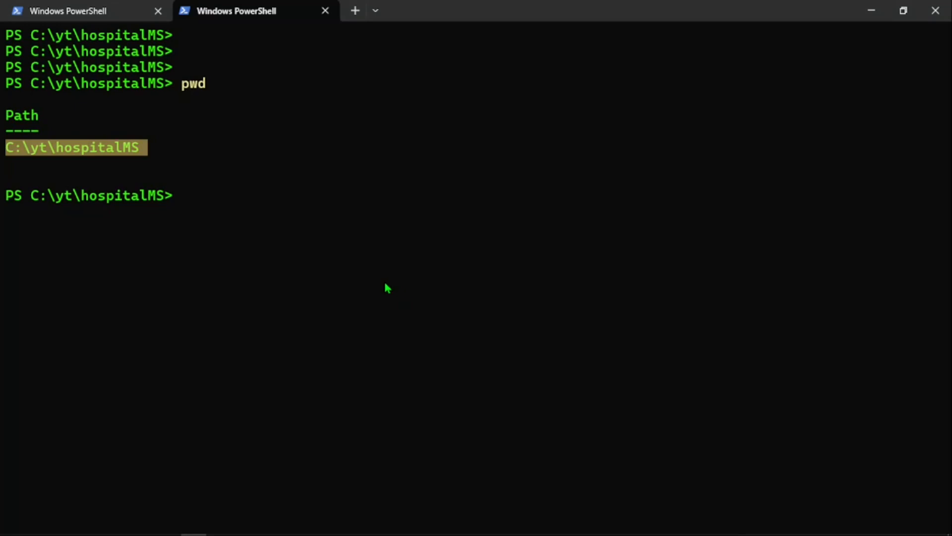
Run git status in the optimizer repo terminal, showing script.ps1 modified, then return to the hospitalMS tab.
click(68, 10)
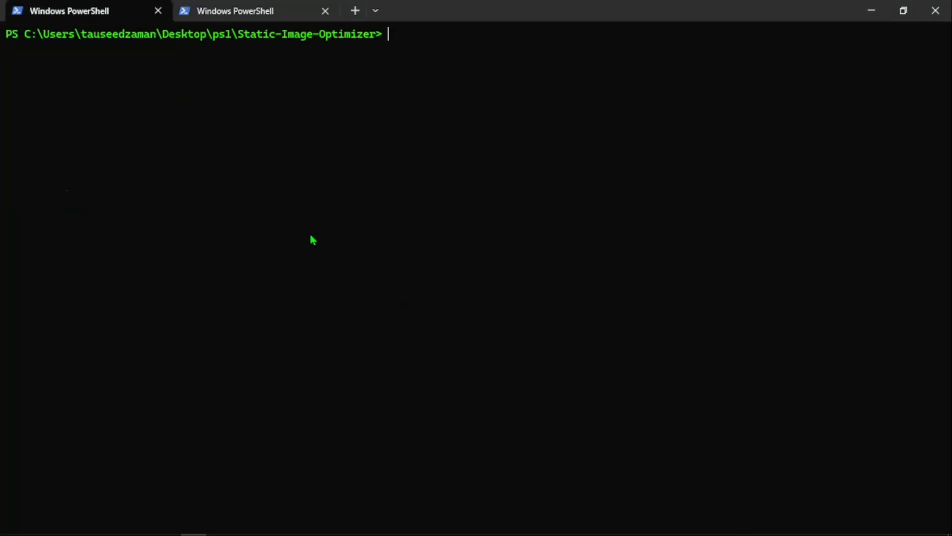
text(git)
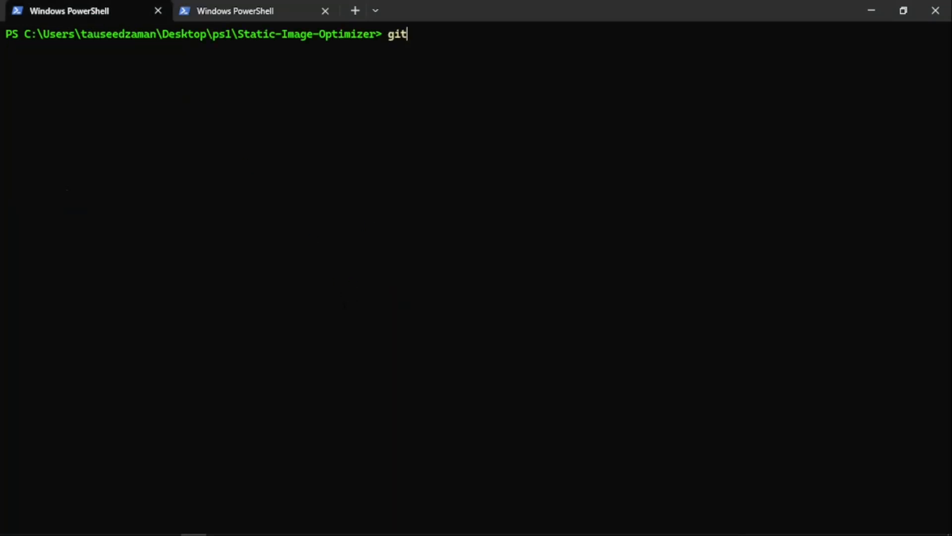
key(Return)
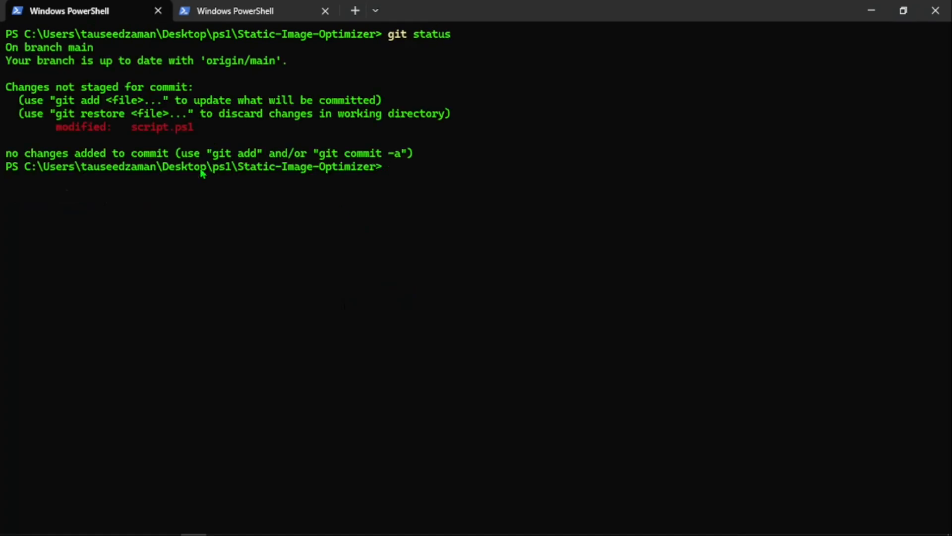
double_click(162, 127)
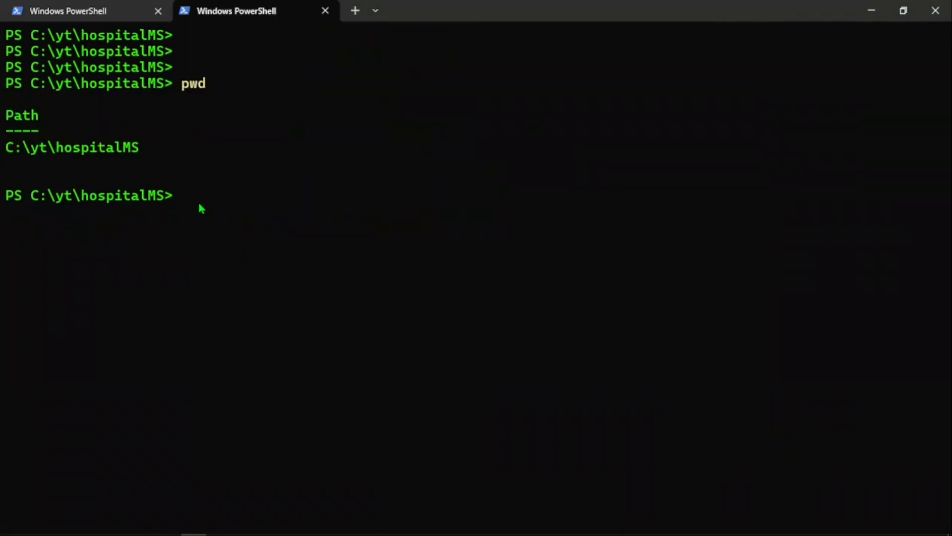
Begin a git s(tash) command in the optimizer repo terminal.
text(git s)
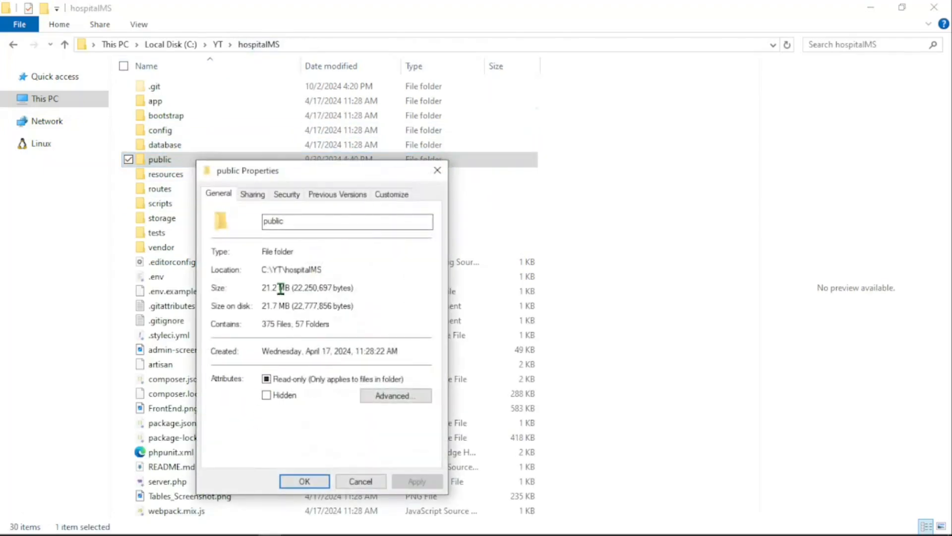
mouse_move(347, 402)
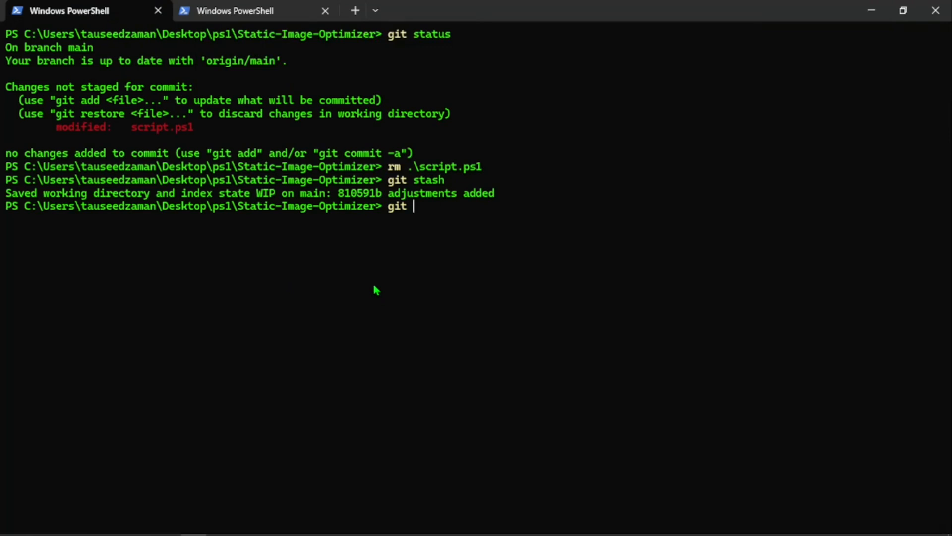
Clear the terminal and run .\script.ps1 on the public folder: 34 processed, 23 optimized, 11 skipped.
text(cls)
text(.\script.ps1)
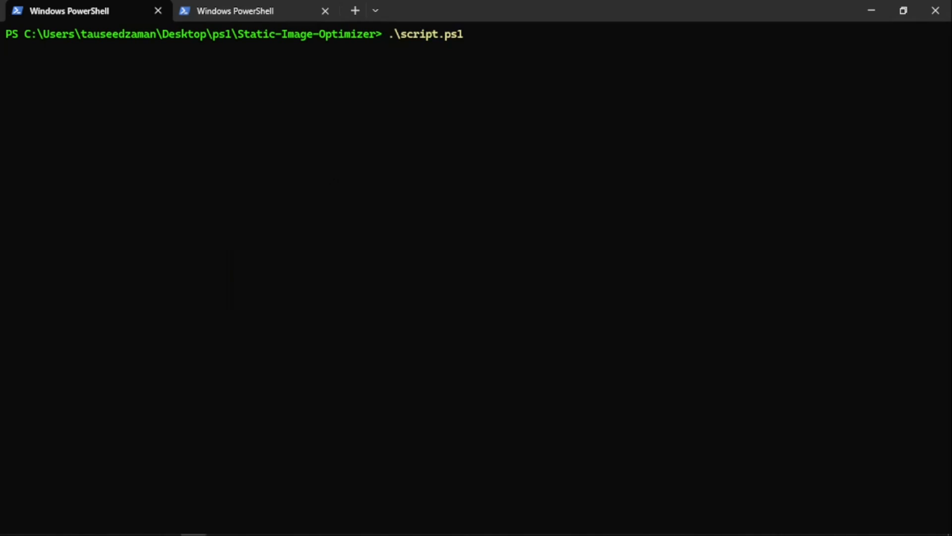
key(Return)
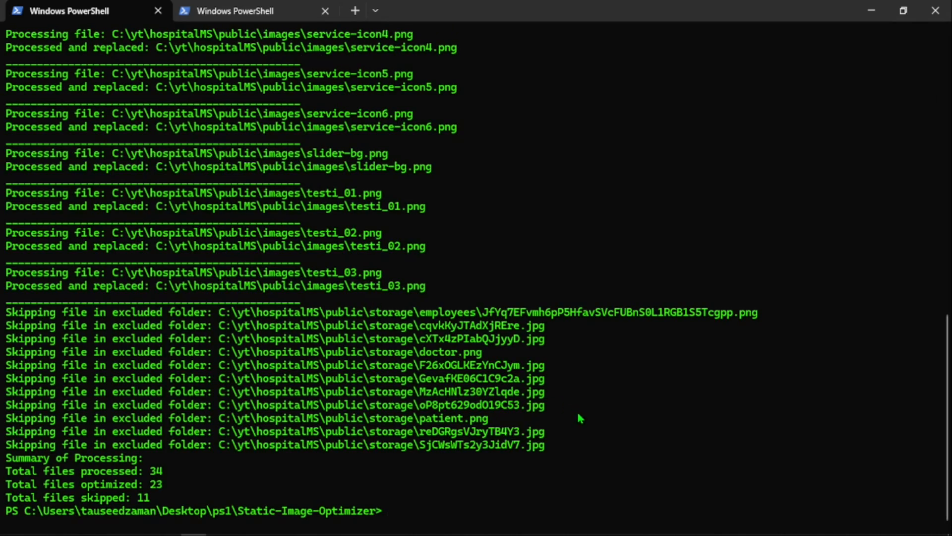
mouse_move(306, 351)
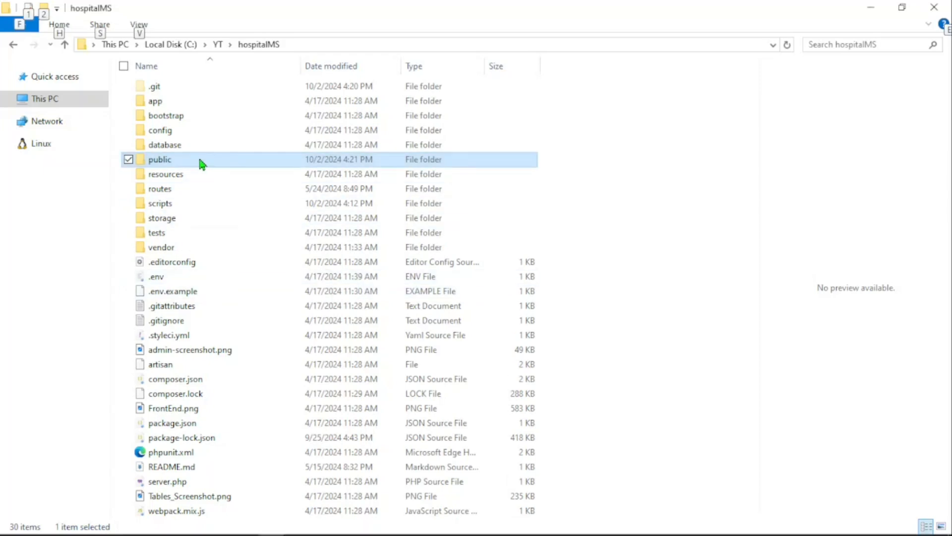
Check the public folder's Properties, now 14.2 MB down from 21.2 MB.
right_click(159, 159)
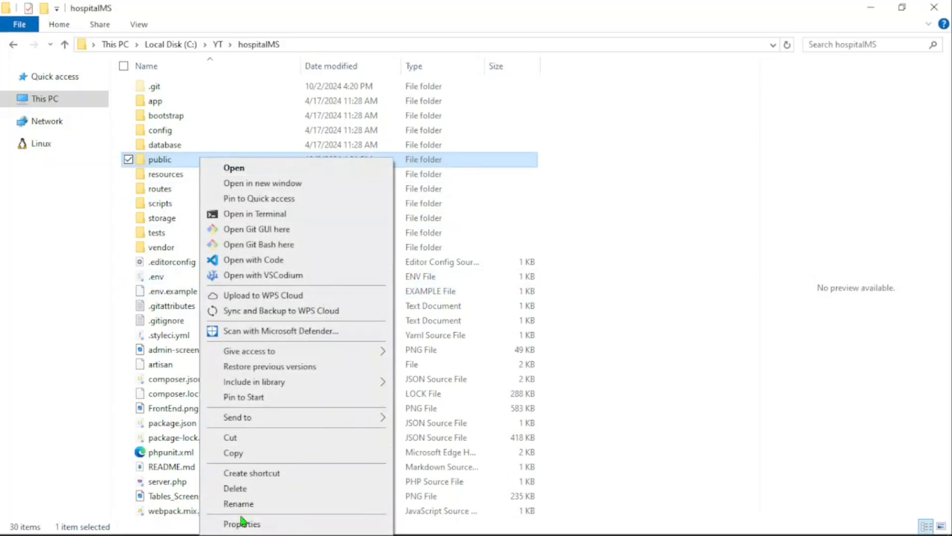
click(242, 524)
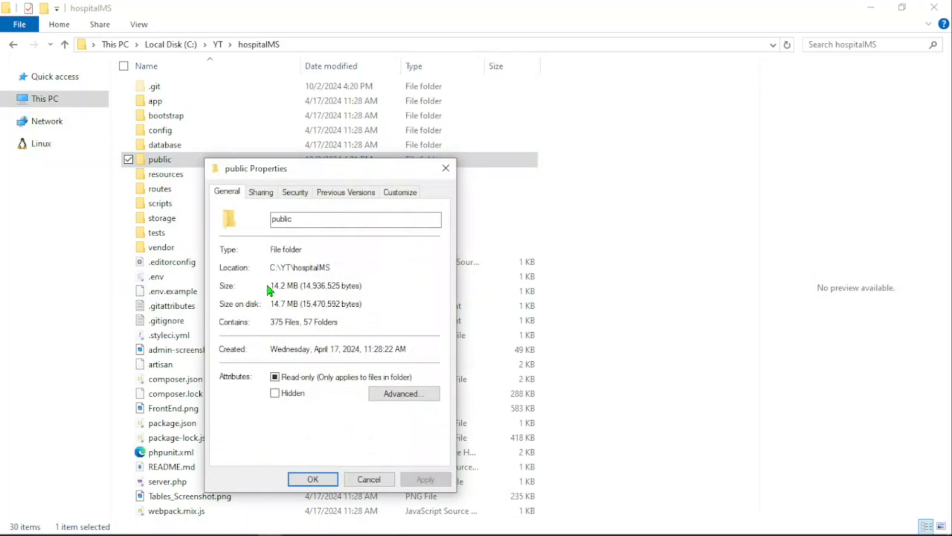
mouse_move(305, 346)
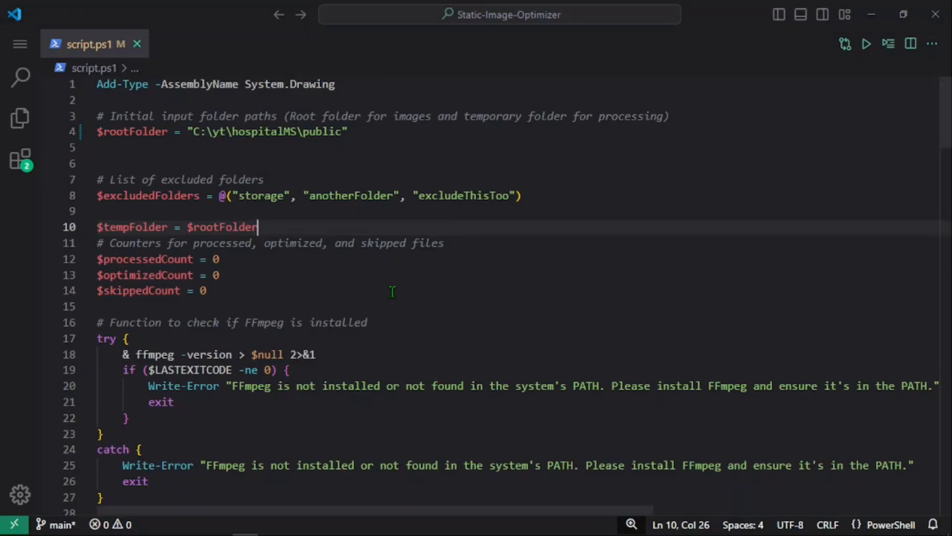
scroll(down, 3)
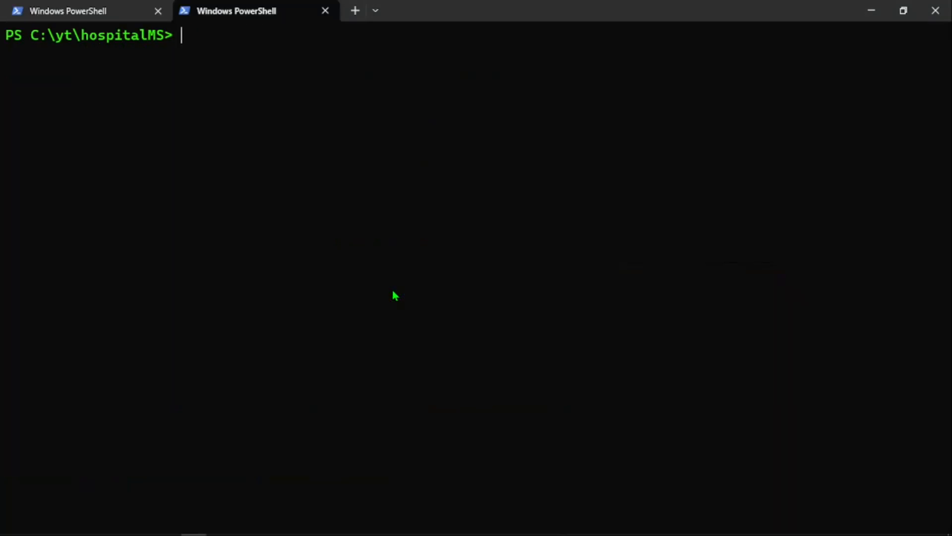
Open a new PowerShell tab in C:\yt\hospitalMS from the terminal.
text(pas)
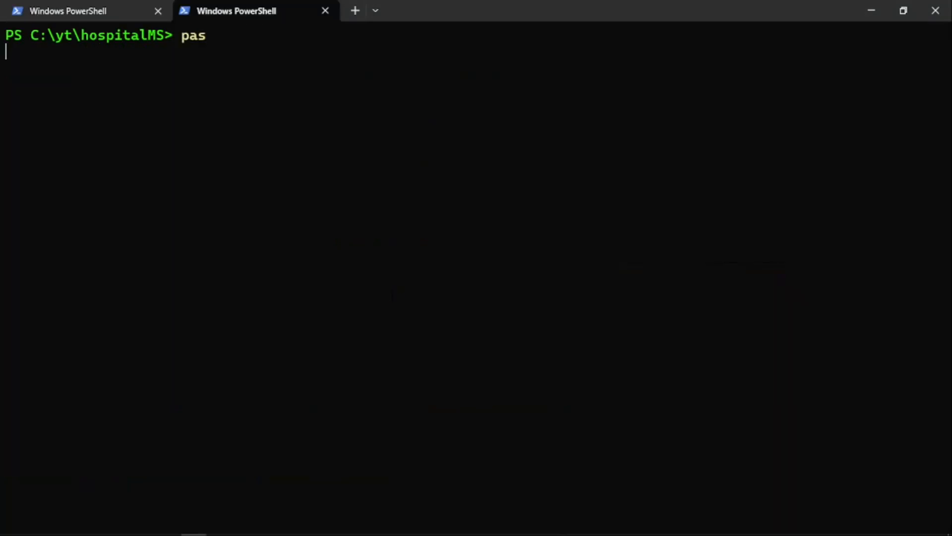
mouse_move(433, 312)
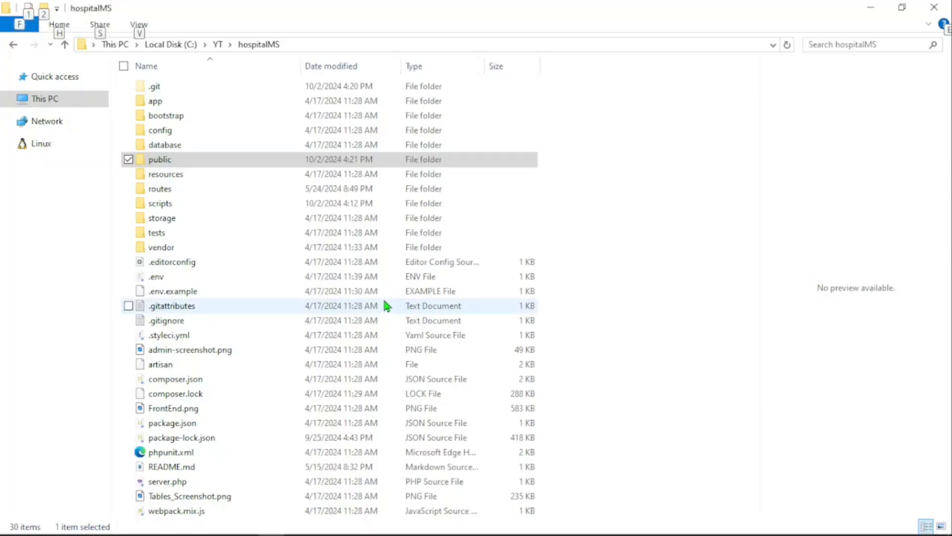
mouse_move(243, 165)
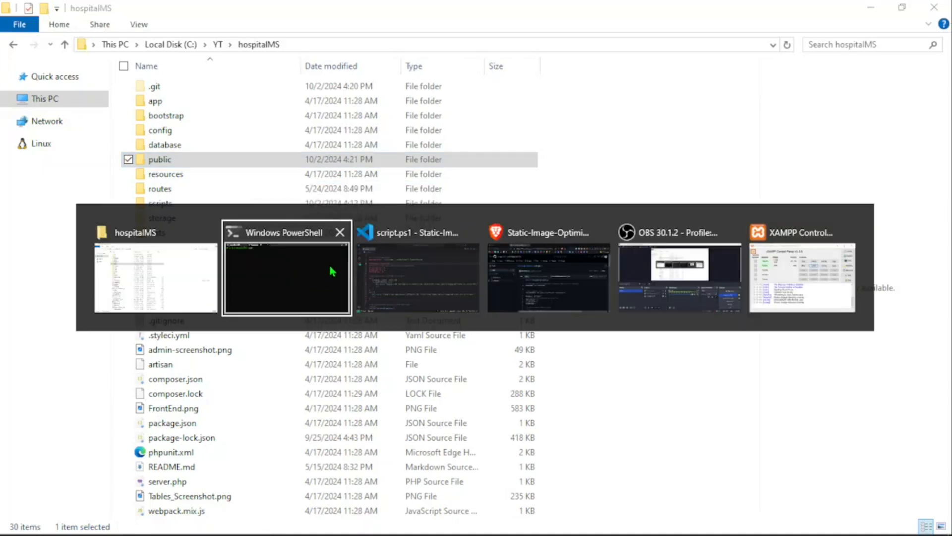
mouse_move(456, 375)
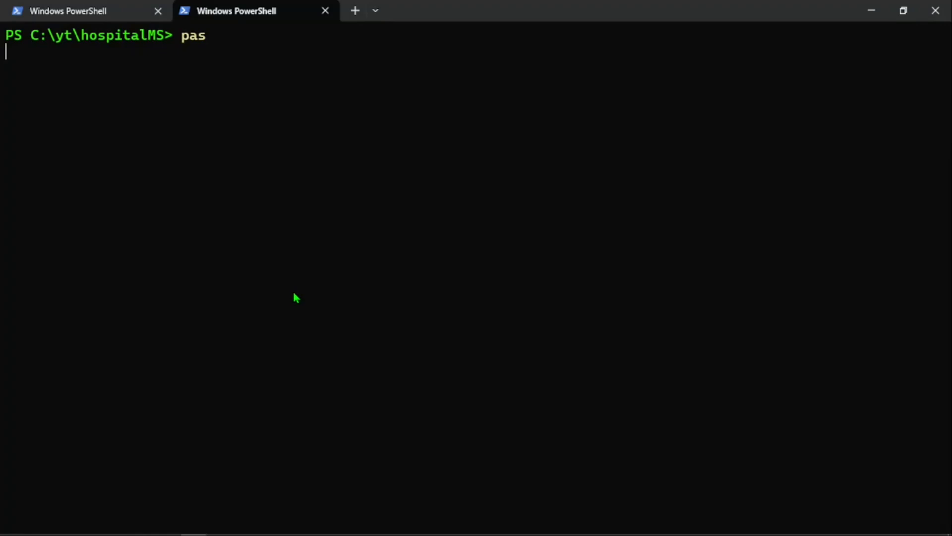
mouse_move(386, 291)
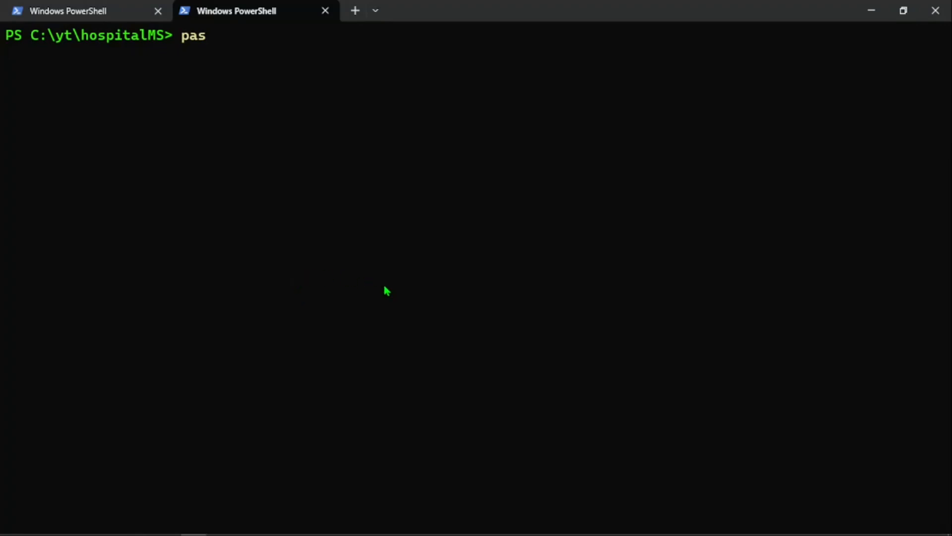
key(Return)
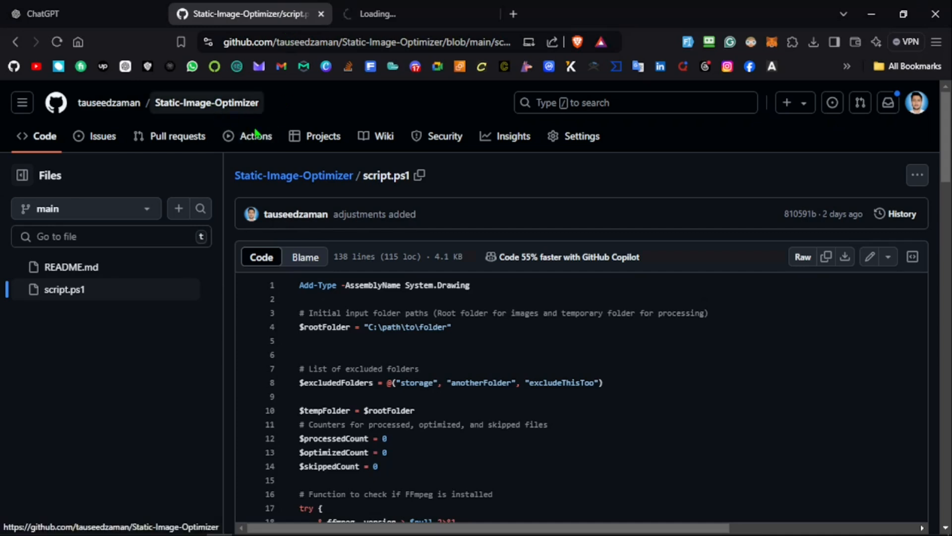
mouse_move(395, 171)
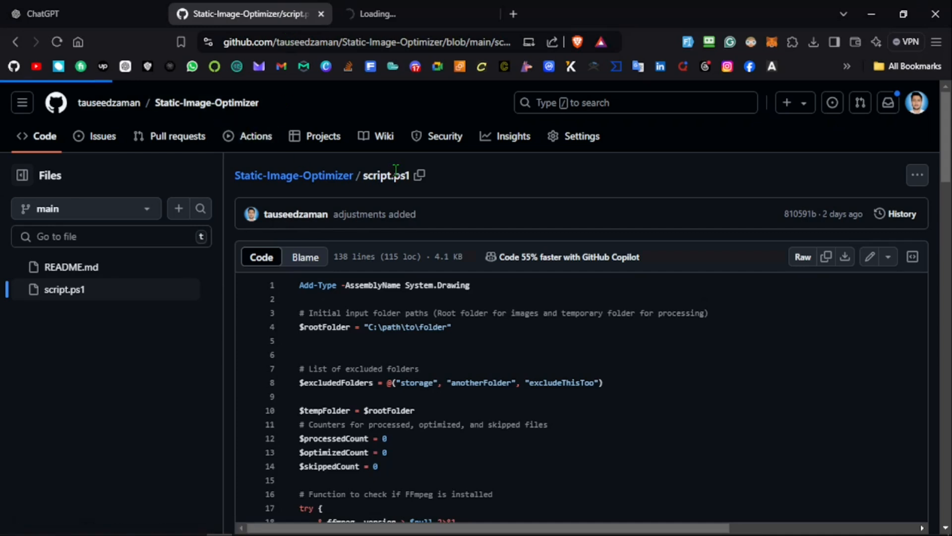
Scroll the repository README through Installation and Usage, then bring up the HMS site tab.
click(293, 175)
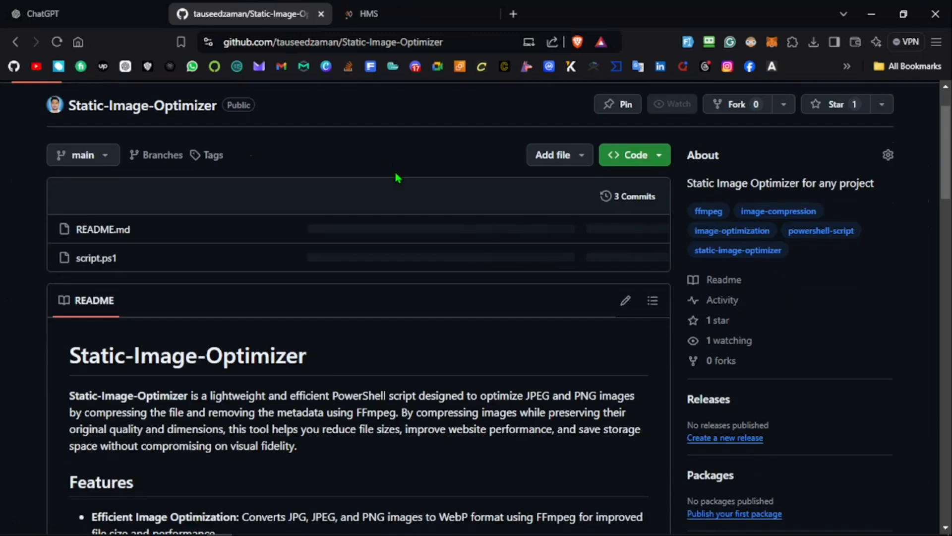
scroll(down, 3)
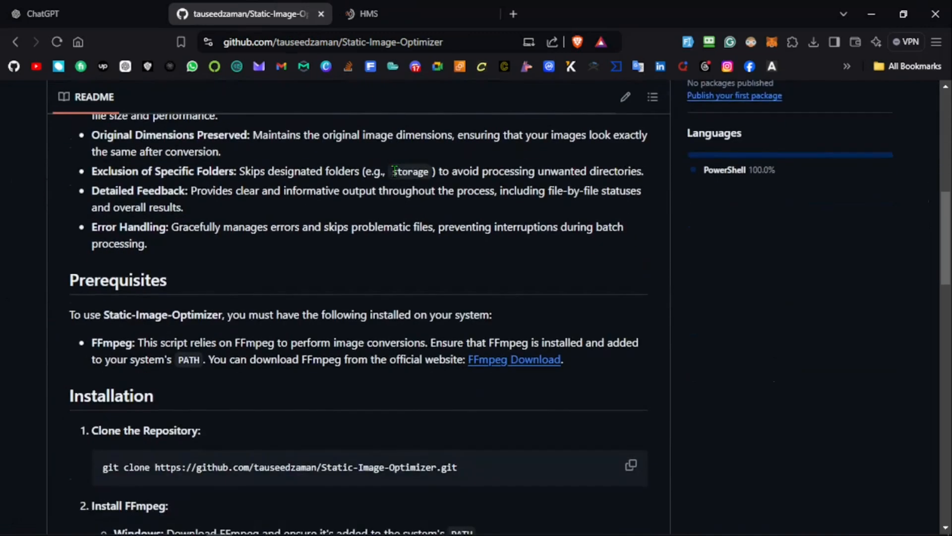
scroll(down, 3)
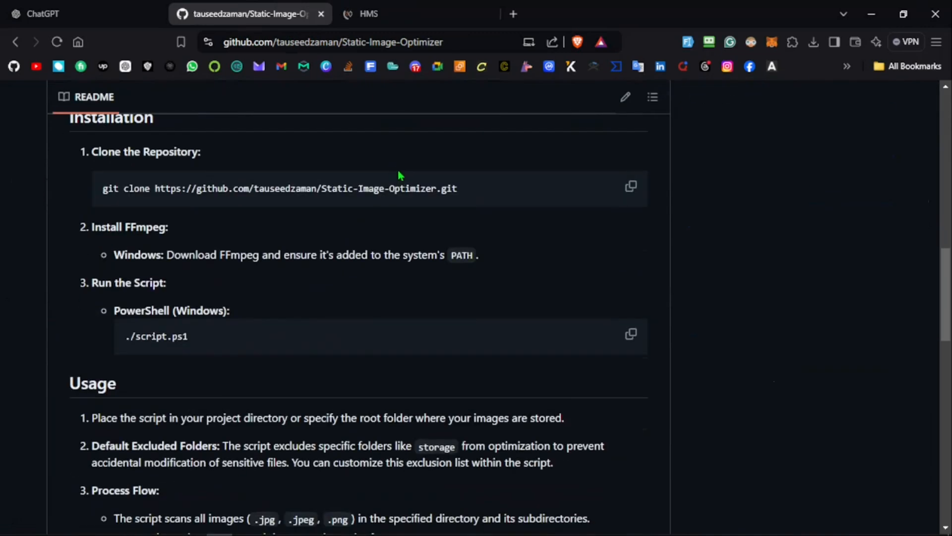
scroll(down, 3)
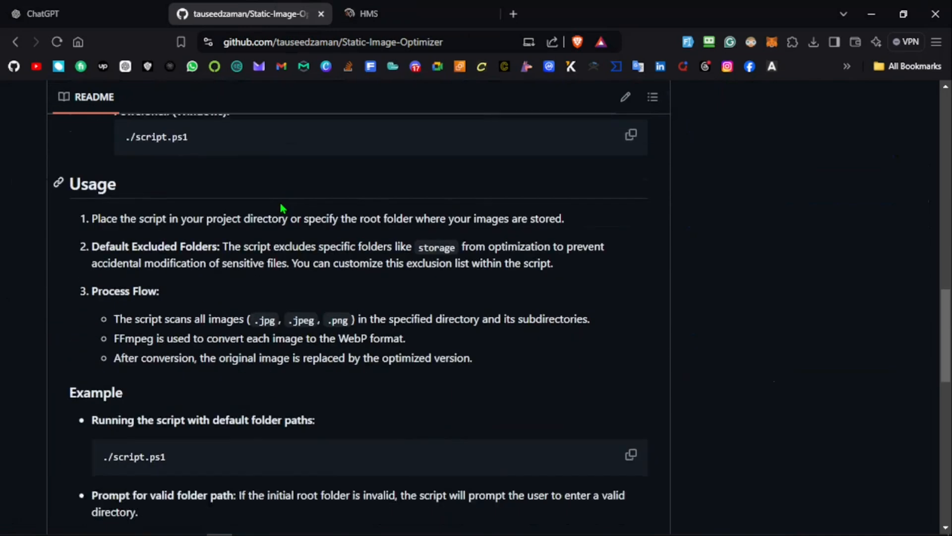
click(367, 14)
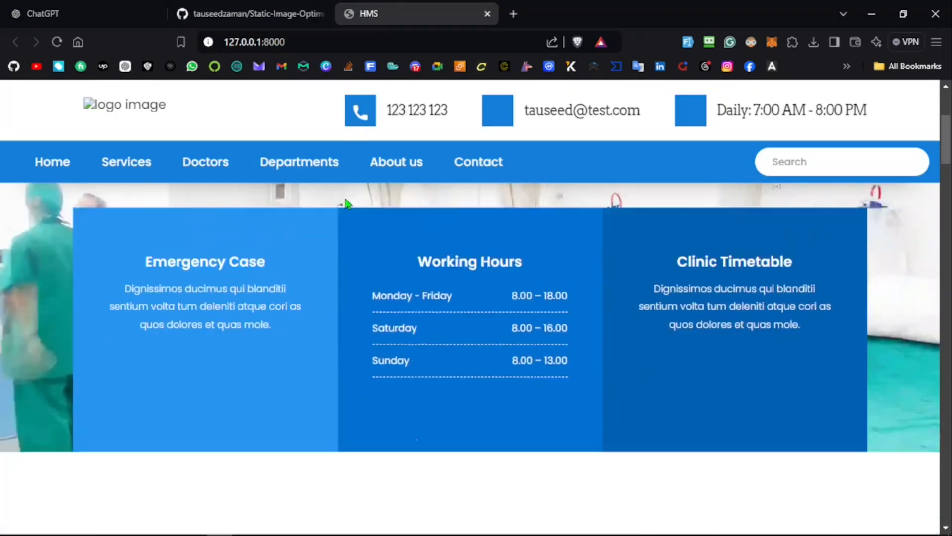
Scroll the page at 127.0.0.1:8000 down to the Specialist Clinic doctor photos.
scroll(down, 3)
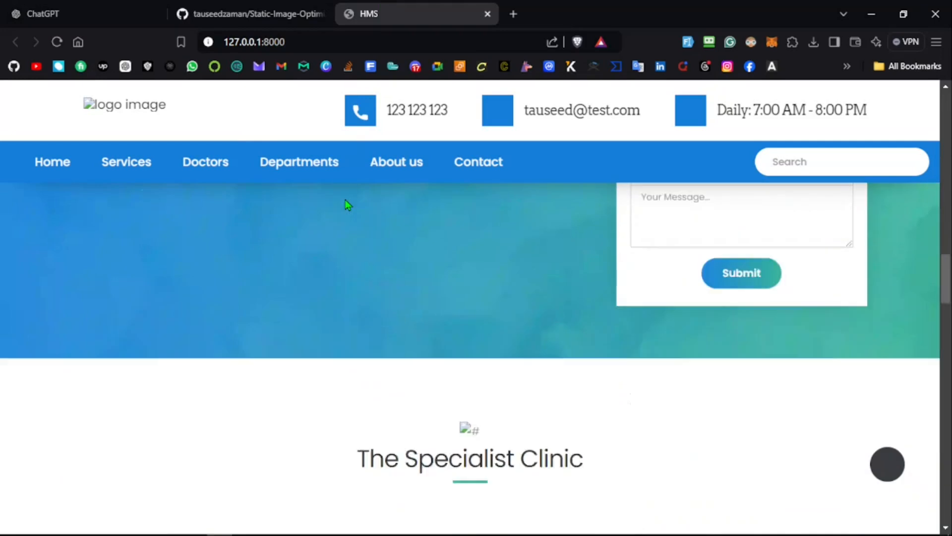
scroll(down, 3)
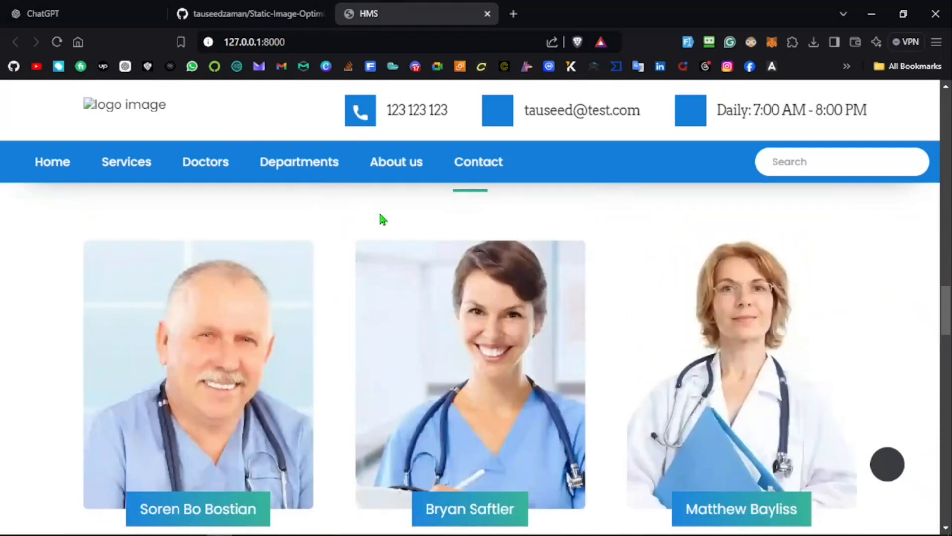
mouse_move(734, 302)
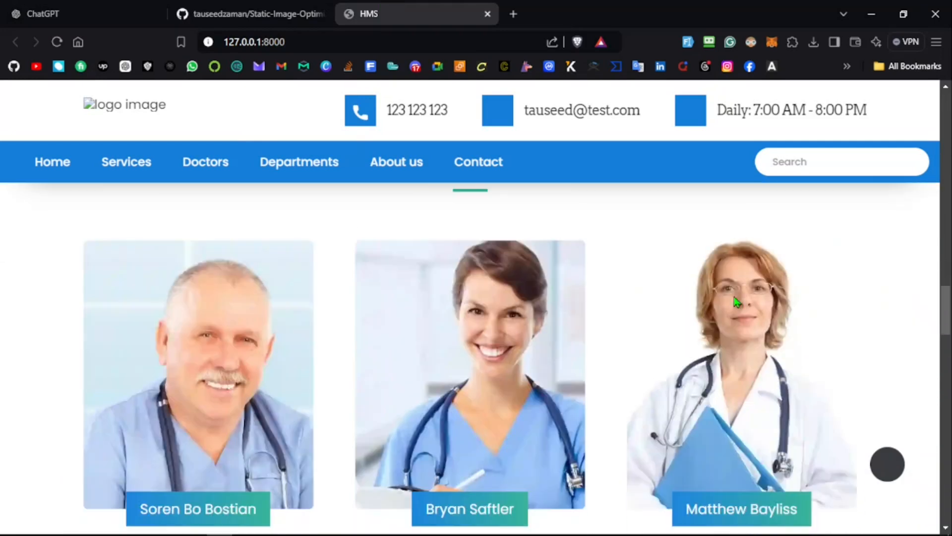
mouse_move(748, 305)
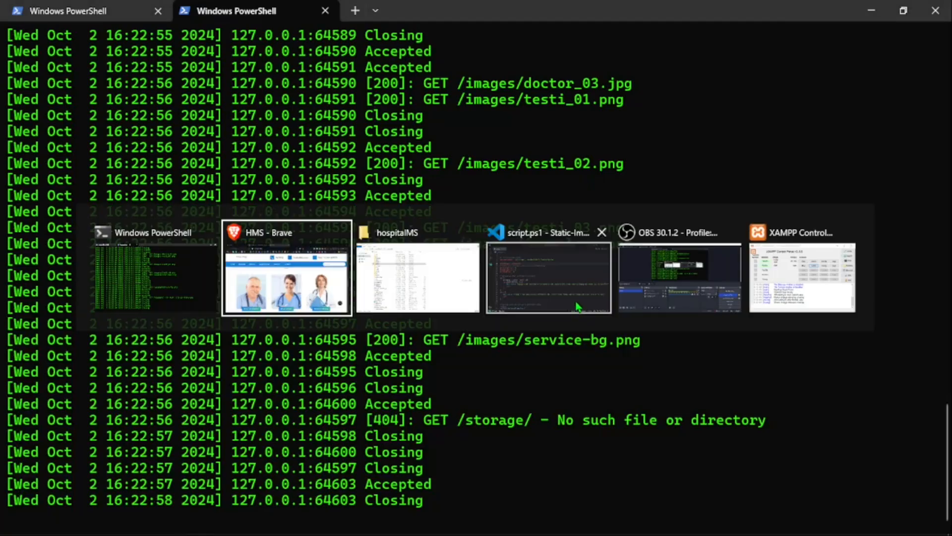
Scroll script.ps1 to line 112 and select the libwebp encoder argument of the FFmpeg command.
click(549, 277)
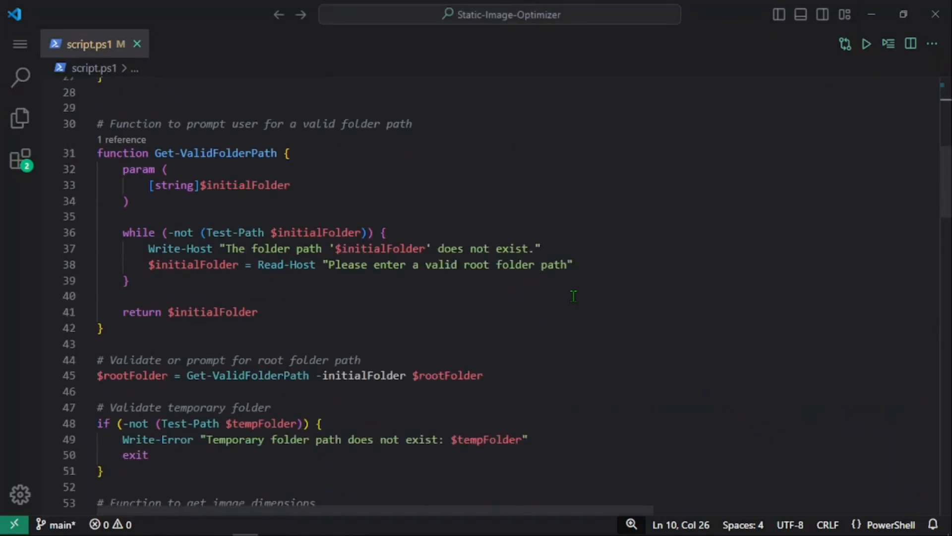
scroll(down, 3)
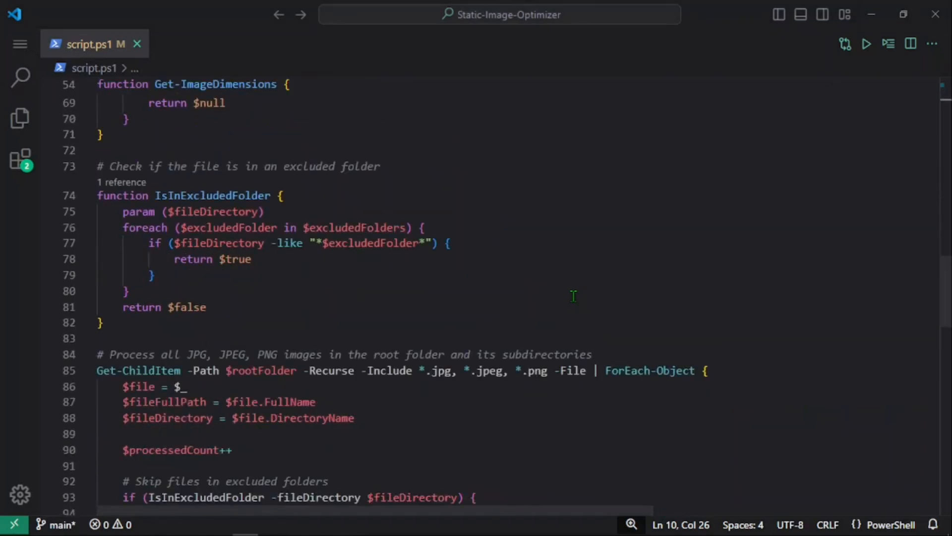
scroll(down, 3)
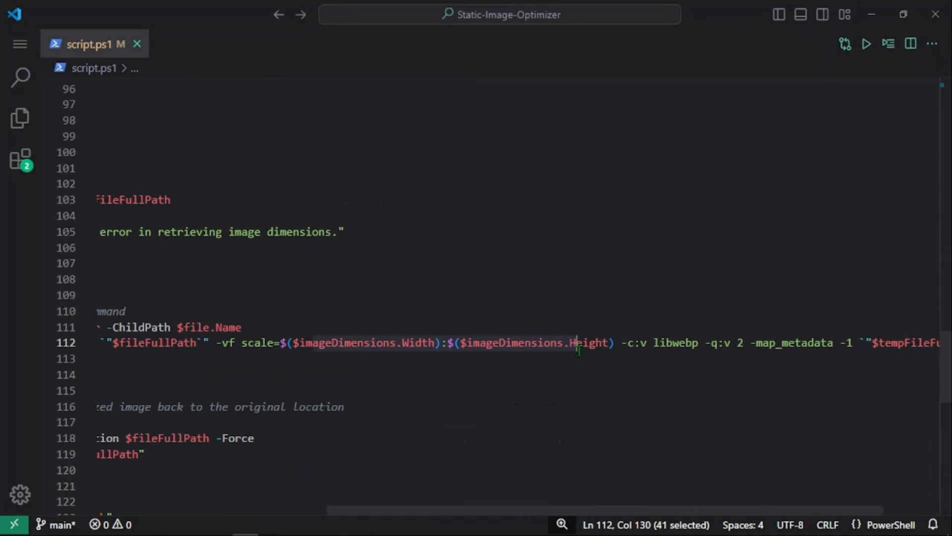
mouse_move(587, 376)
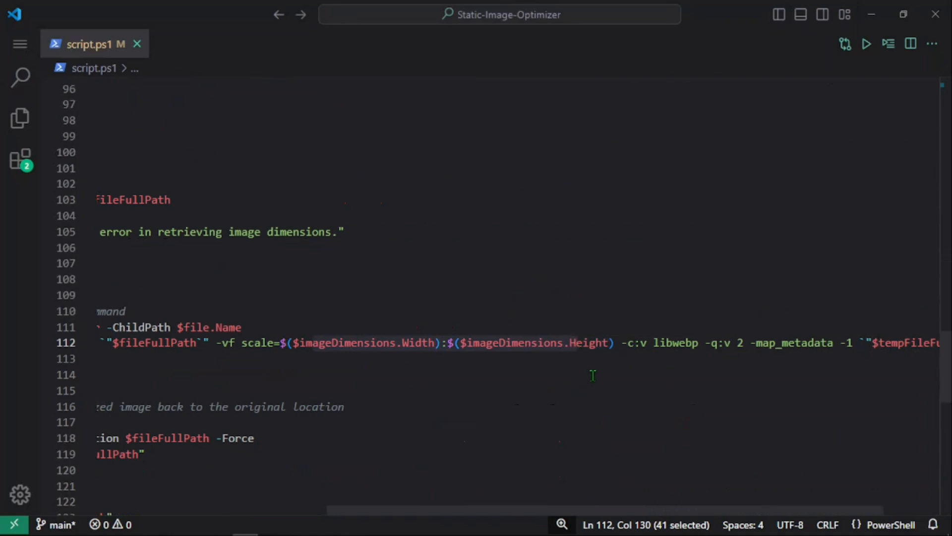
click(740, 343)
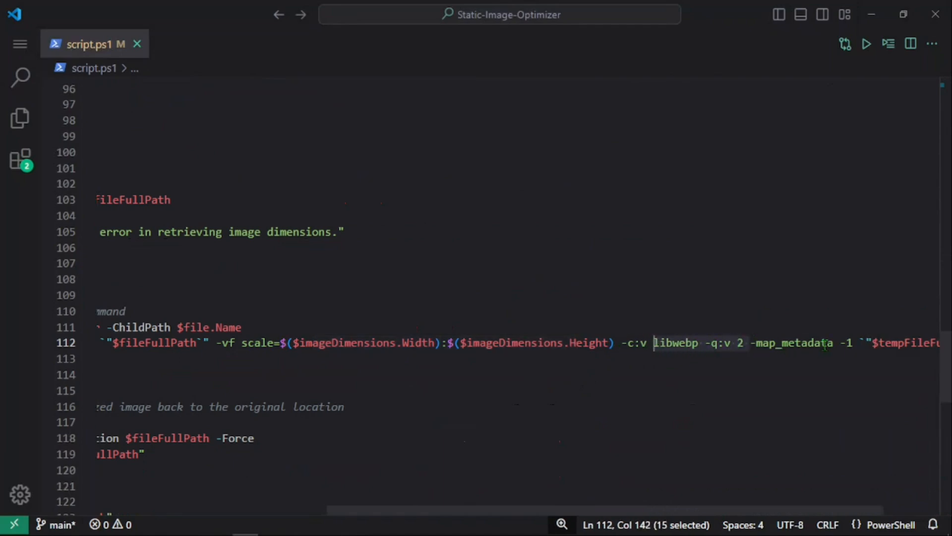
Scroll around the FFmpeg command and the HMS page to the testimonials with reviewer photos.
scroll(left, 3)
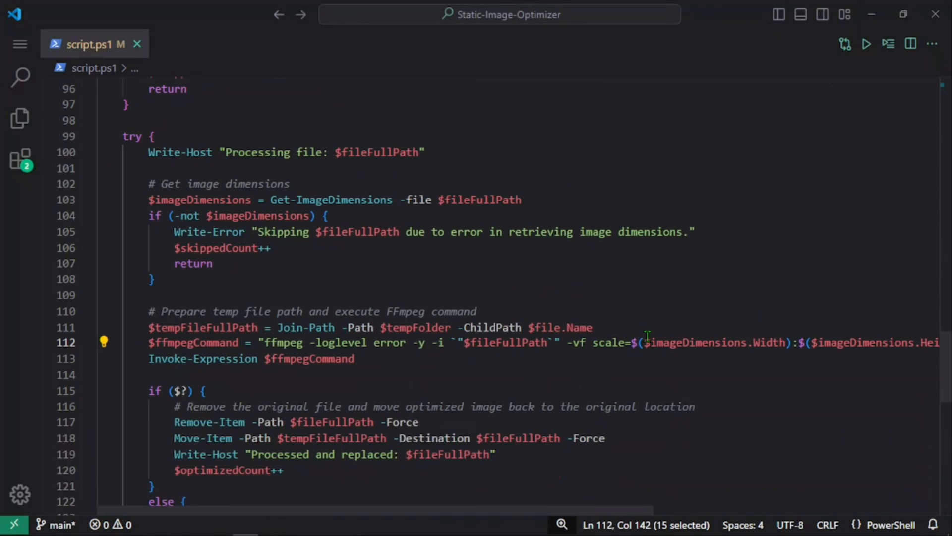
scroll(up, 3)
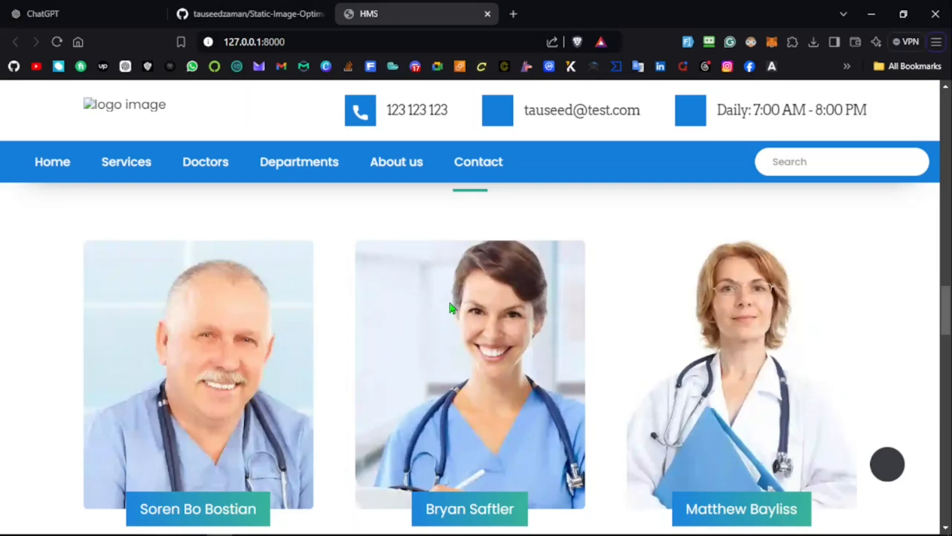
scroll(down, 3)
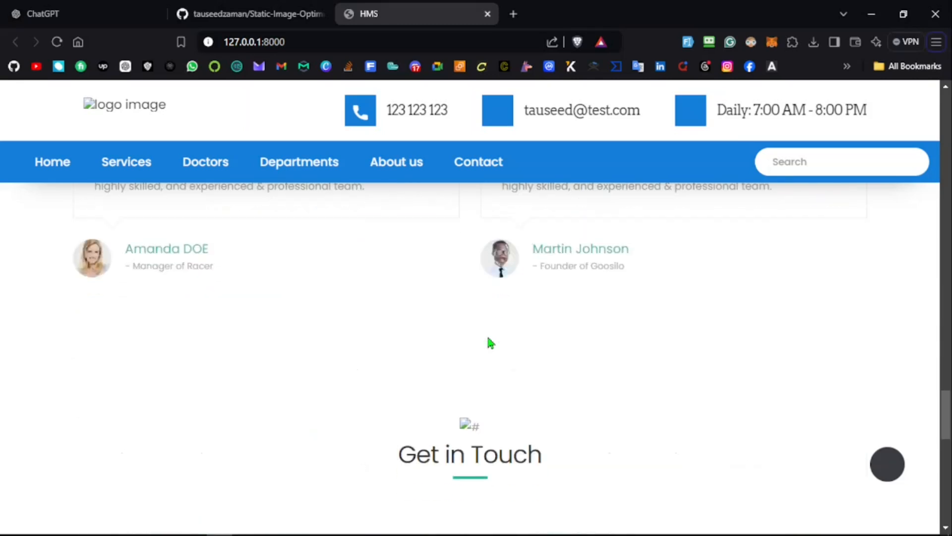
scroll(up, 3)
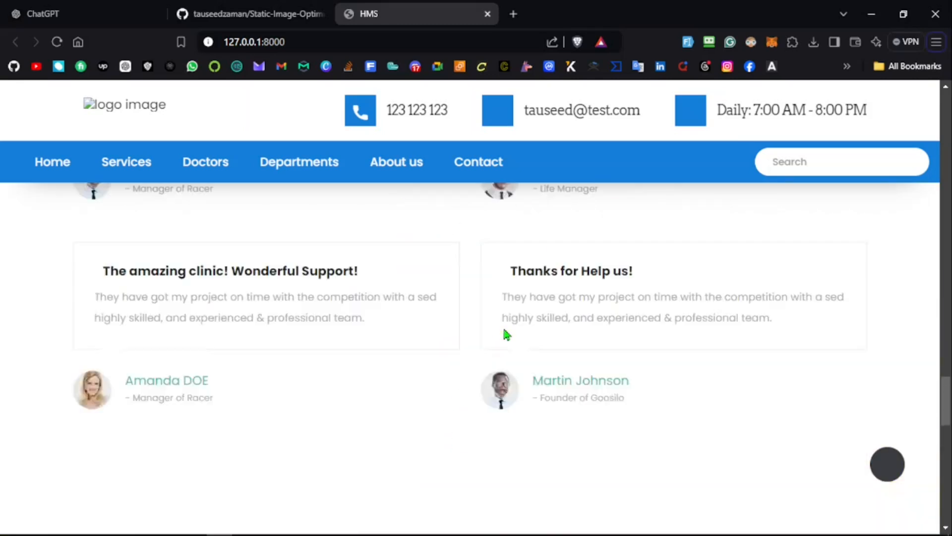